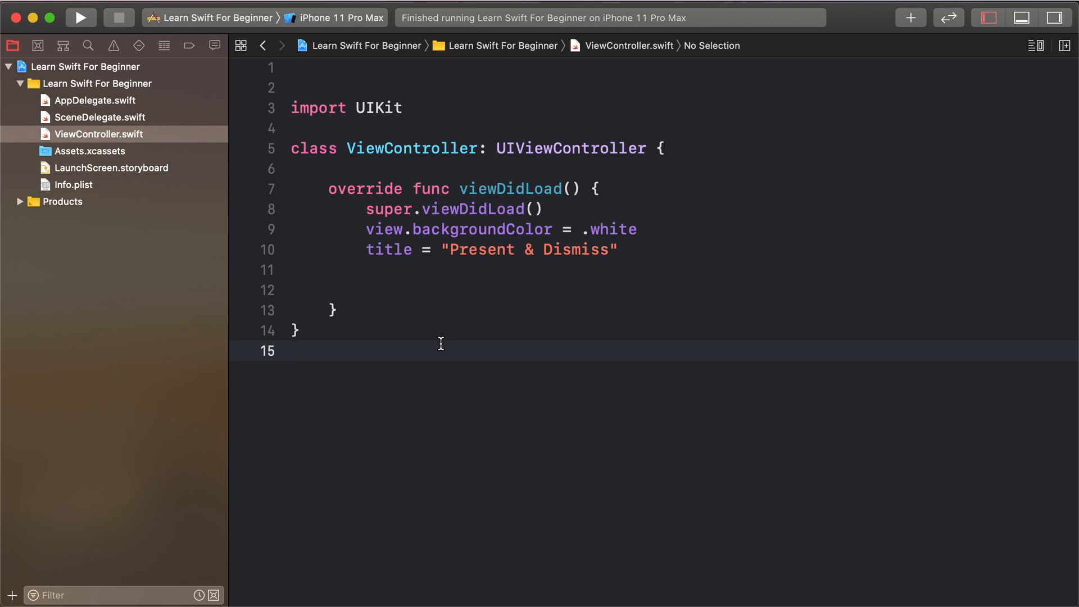
- Run and stop the white Present & Dismiss app, then open SceneDelegate.swift
{"action": "left_click", "coordinate": [291, 351]}
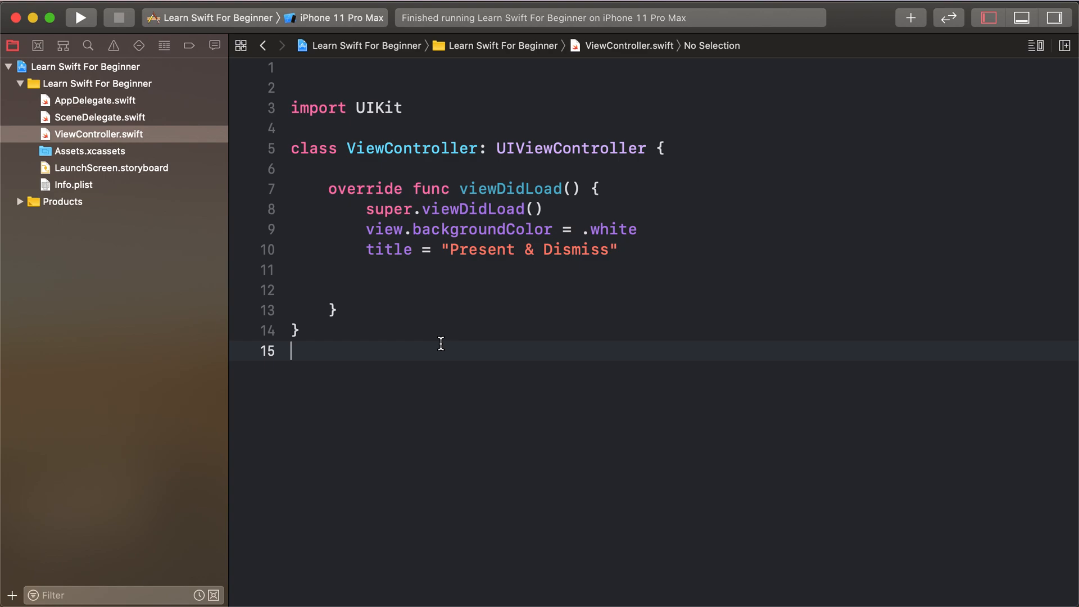
{"action": "left_click", "coordinate": [637, 229]}
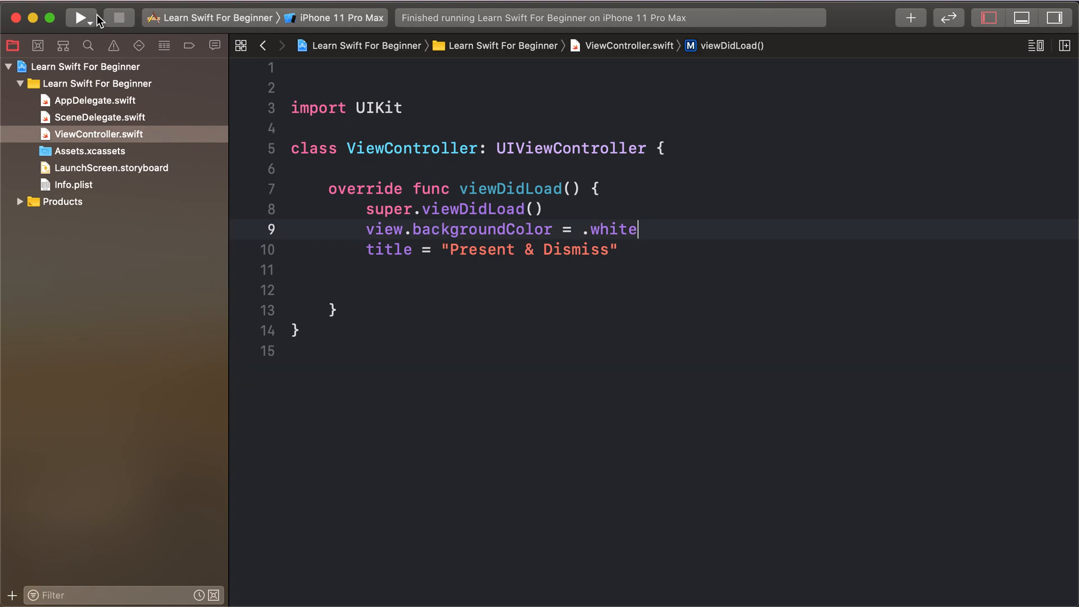
{"action": "left_click", "coordinate": [81, 18]}
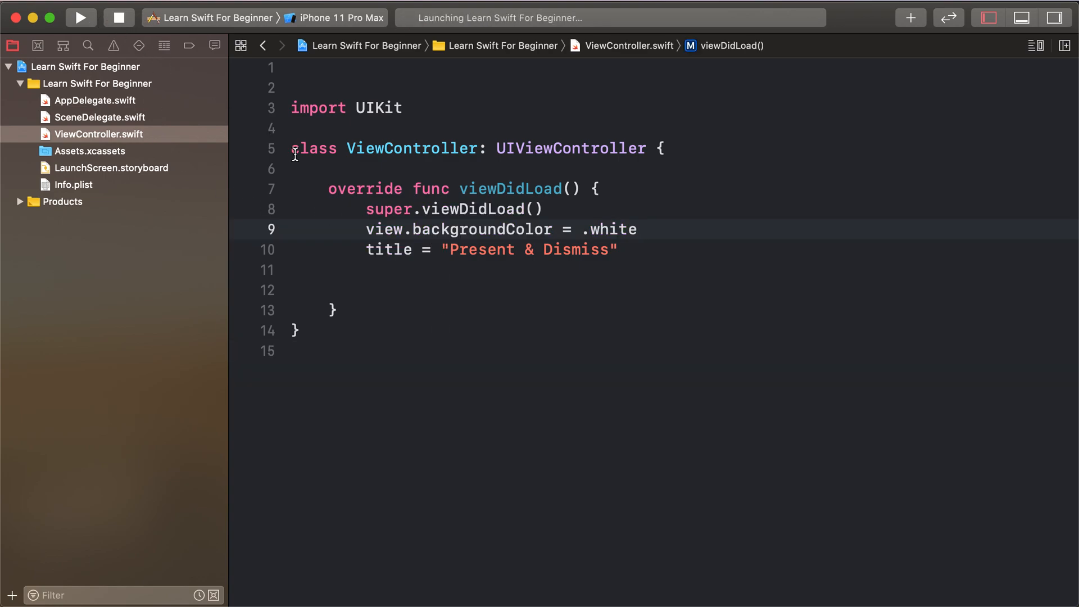
{"action": "left_click", "coordinate": [80, 17]}
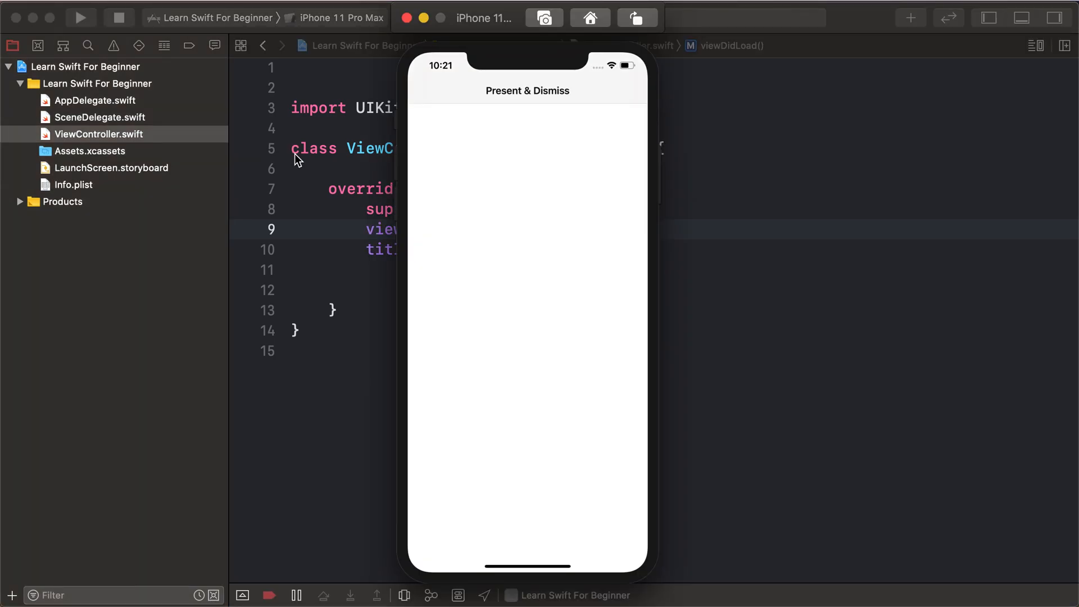
{"action": "mouse_move", "coordinate": [518, 101]}
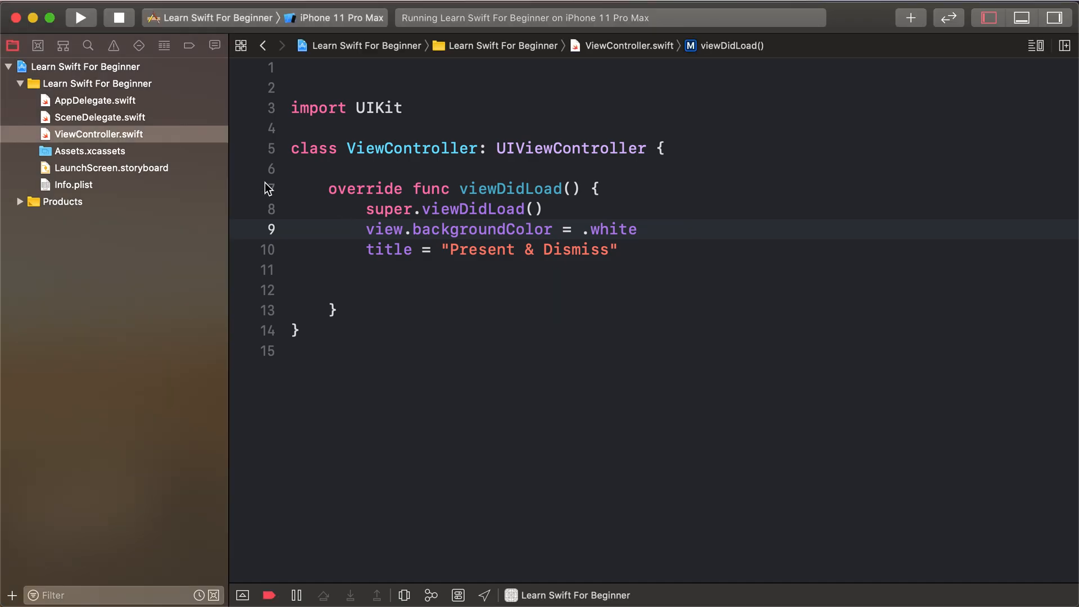
{"action": "left_click", "coordinate": [117, 17]}
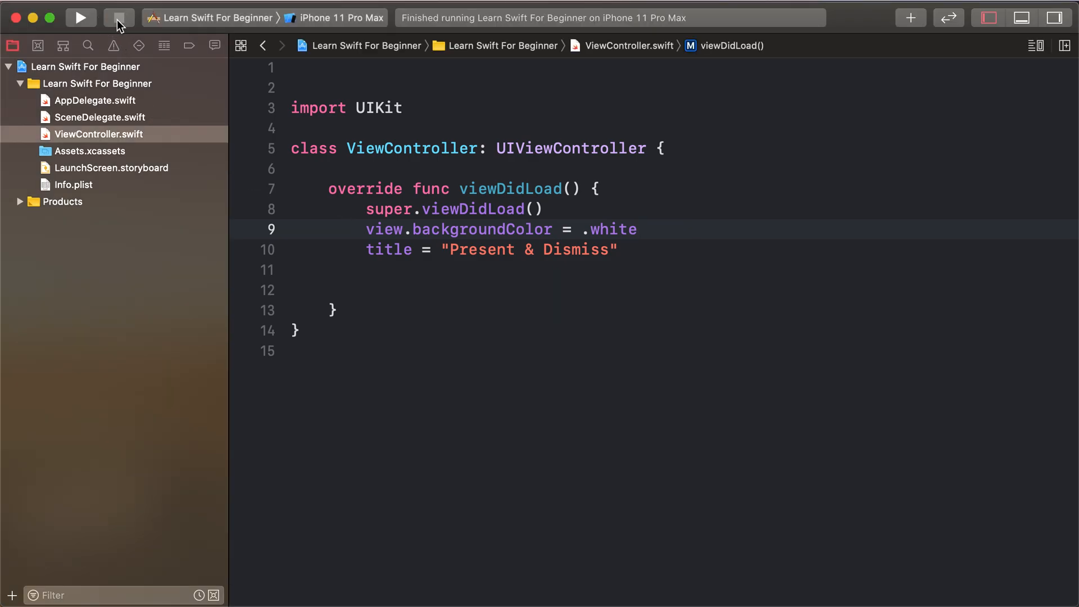
{"action": "left_click", "coordinate": [101, 117]}
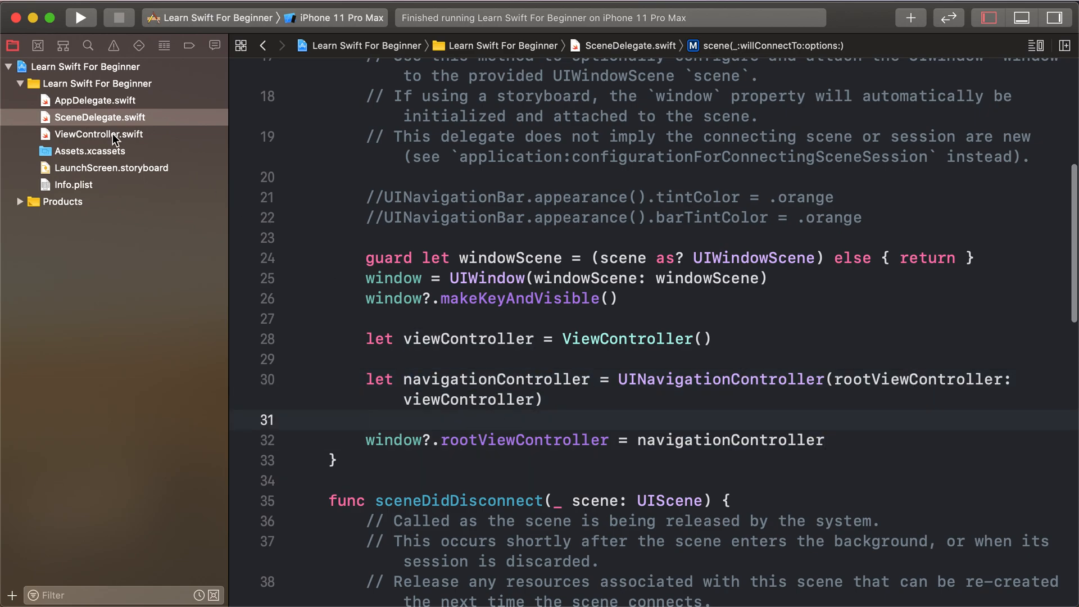
- Add a centred red 'Present ViewController' button in ViewController.swift and run the app
{"action": "left_click", "coordinate": [98, 135]}
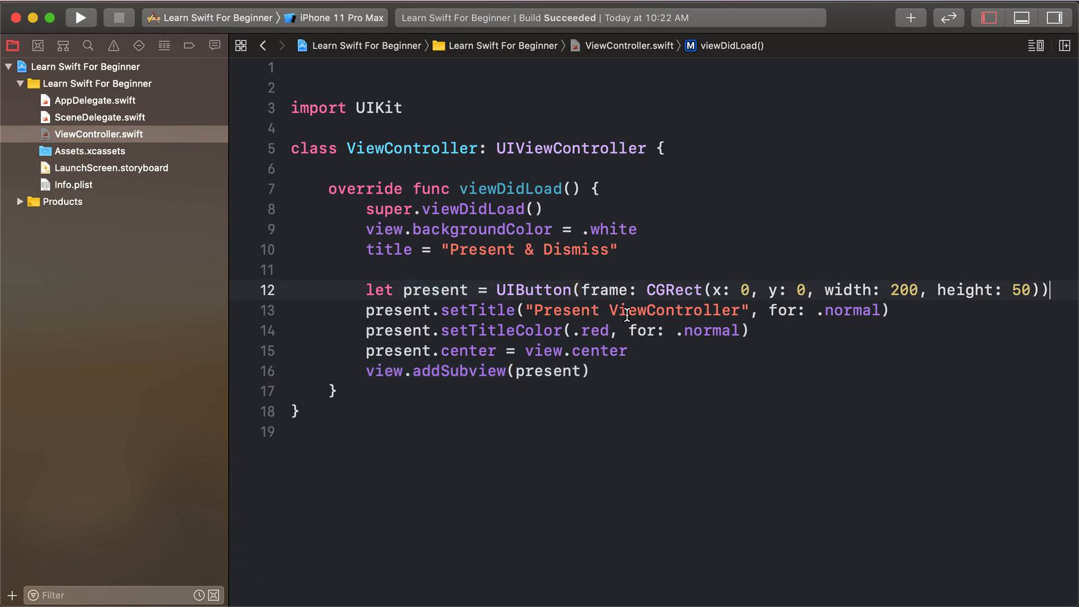
{"action": "left_click", "coordinate": [570, 371]}
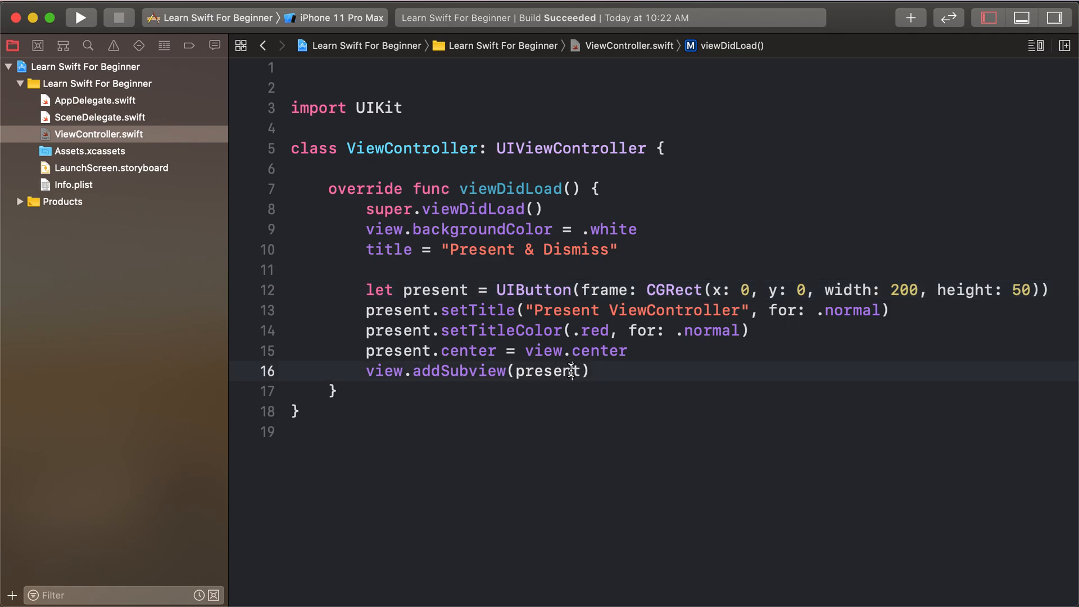
{"action": "left_click", "coordinate": [80, 18]}
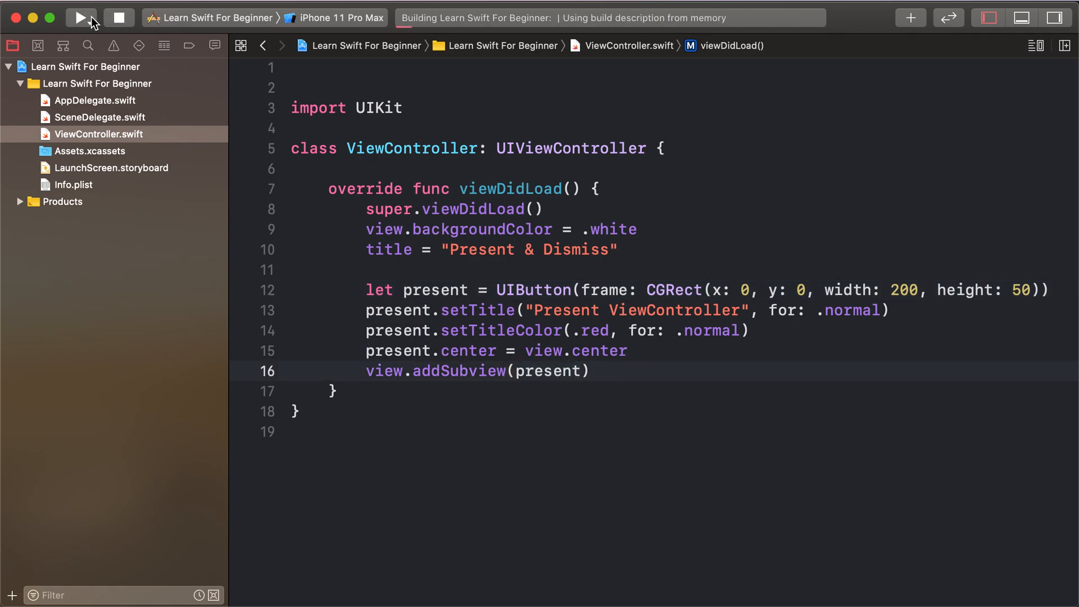
{"action": "left_click", "coordinate": [79, 17]}
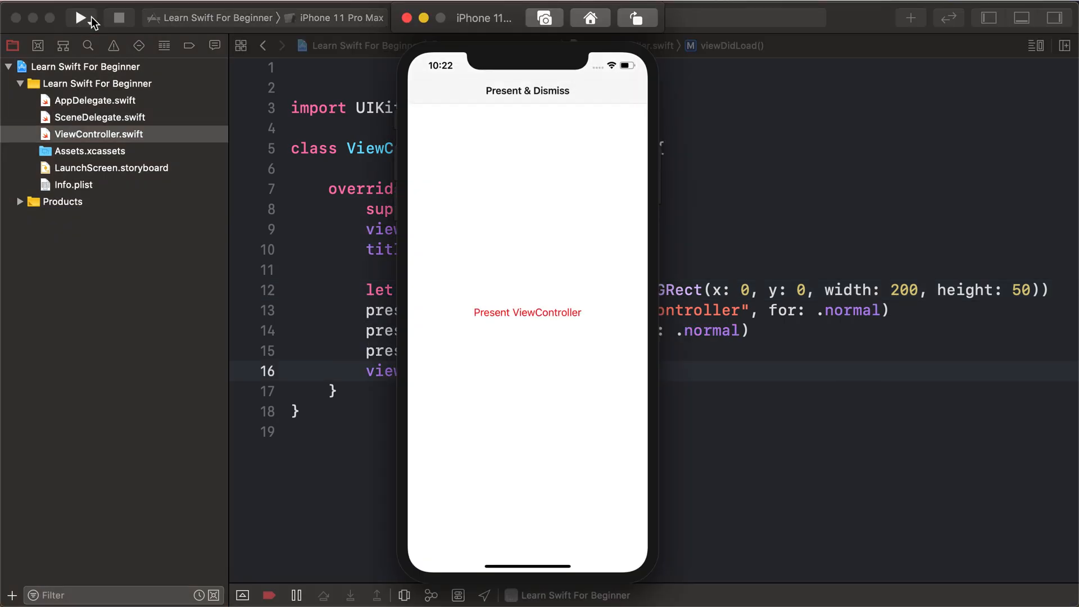
{"action": "left_click", "coordinate": [500, 322]}
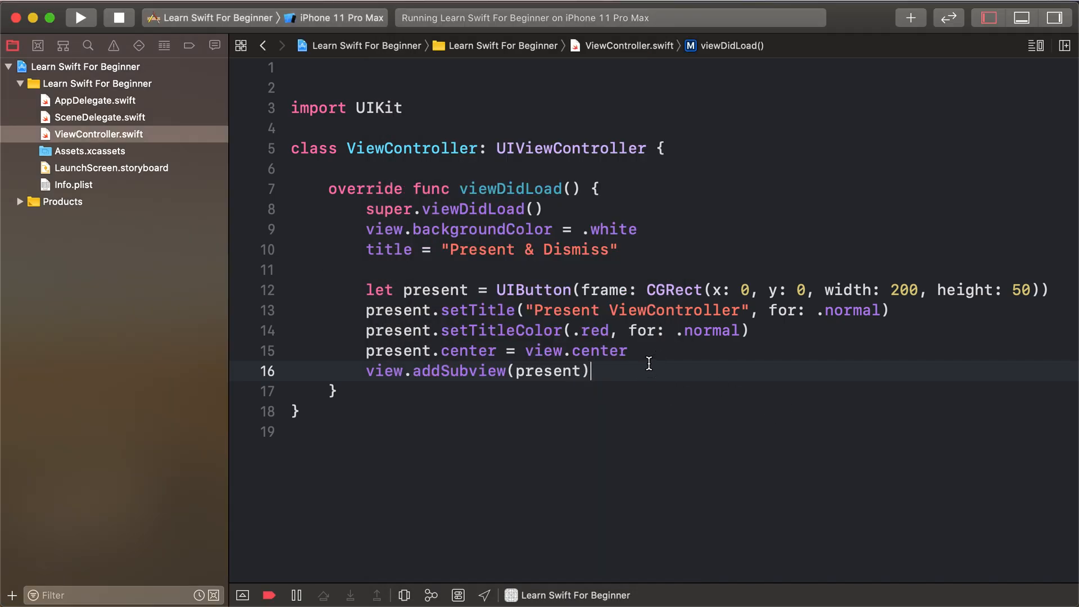
{"action": "type", "text": "p"}
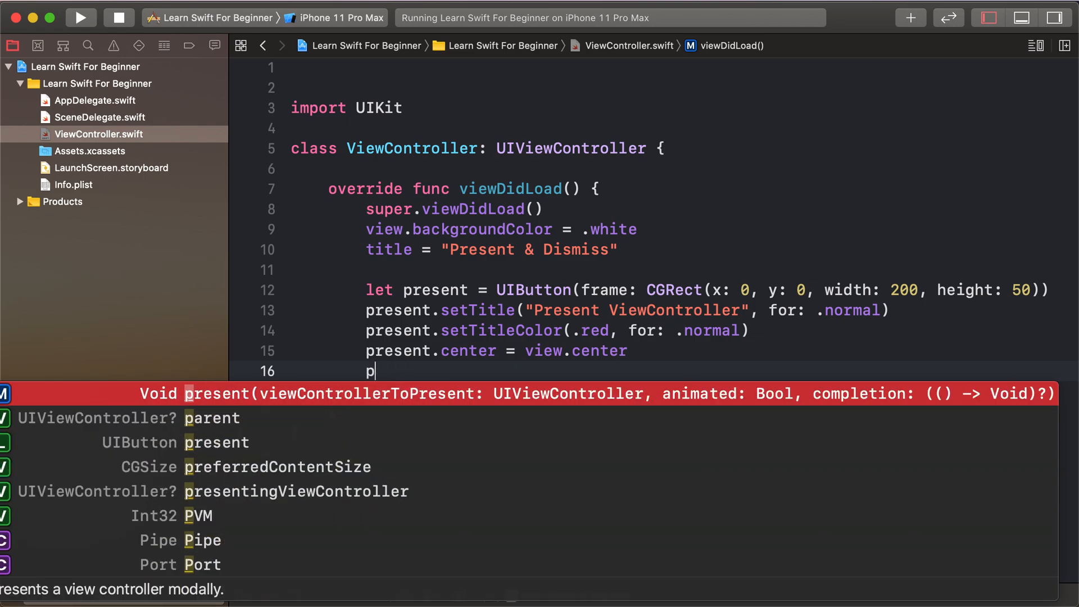
{"action": "type", "text": "resent.addTarget(target: Any?, action: Selector, for: UIControl.Event"}
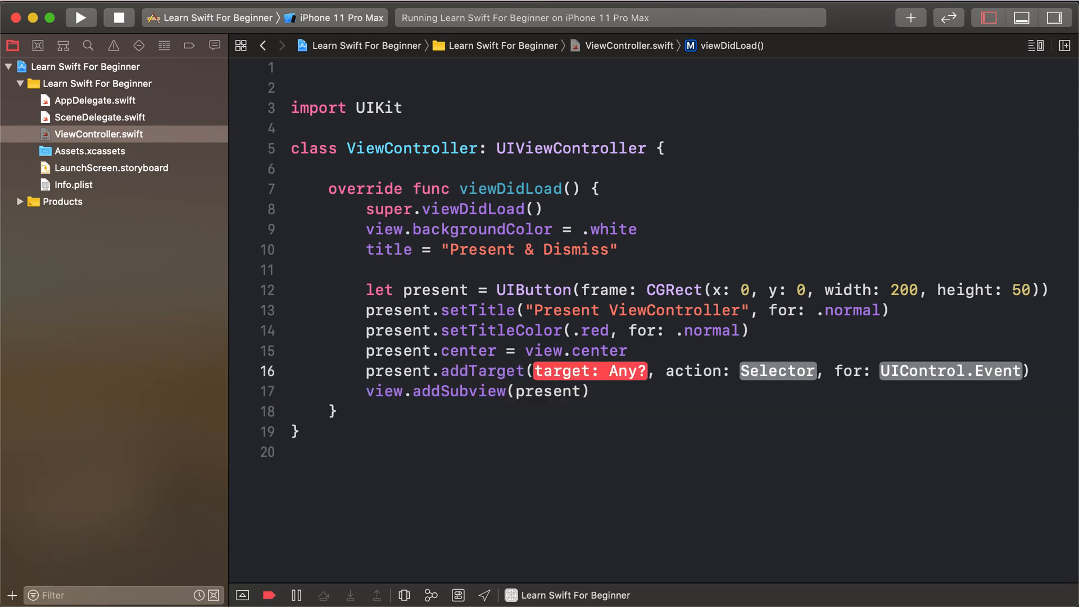
{"action": "type", "text": "self"}
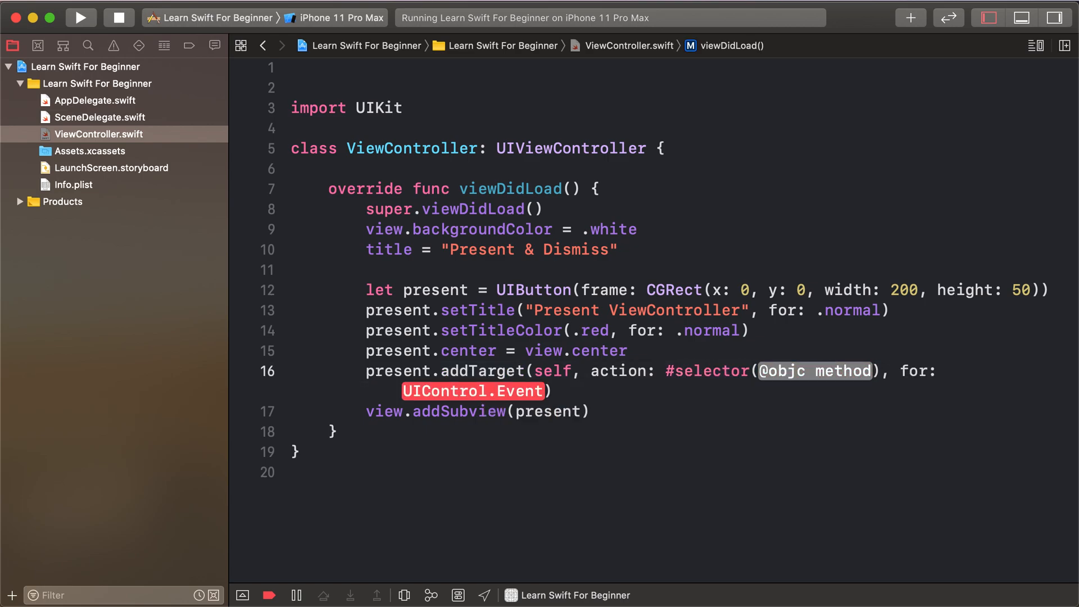
{"action": "type", "text": "tocu"}
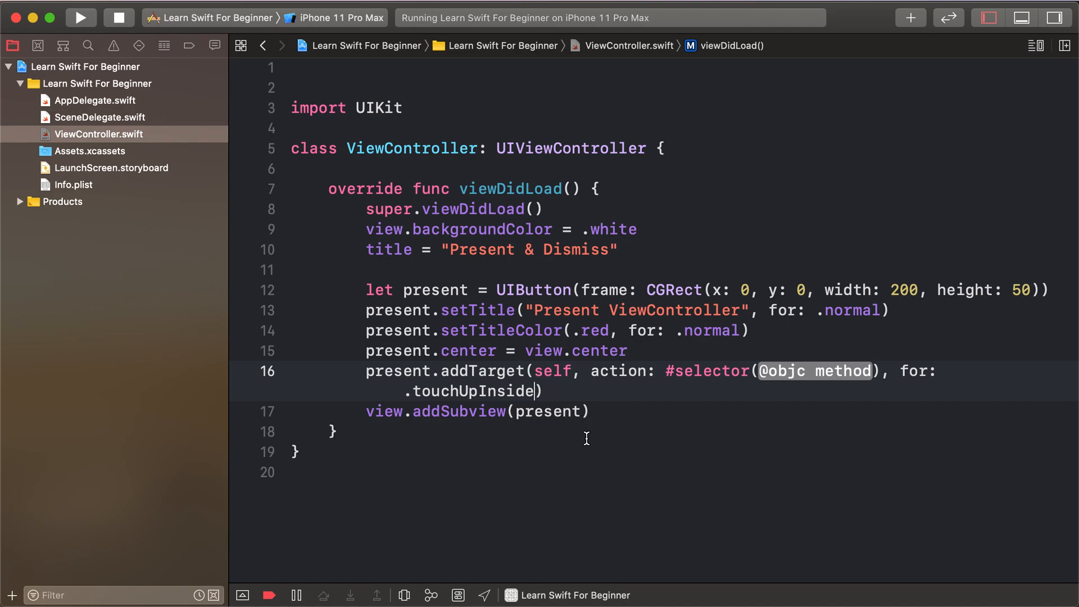
{"action": "type", "text": "@objc func clic"}
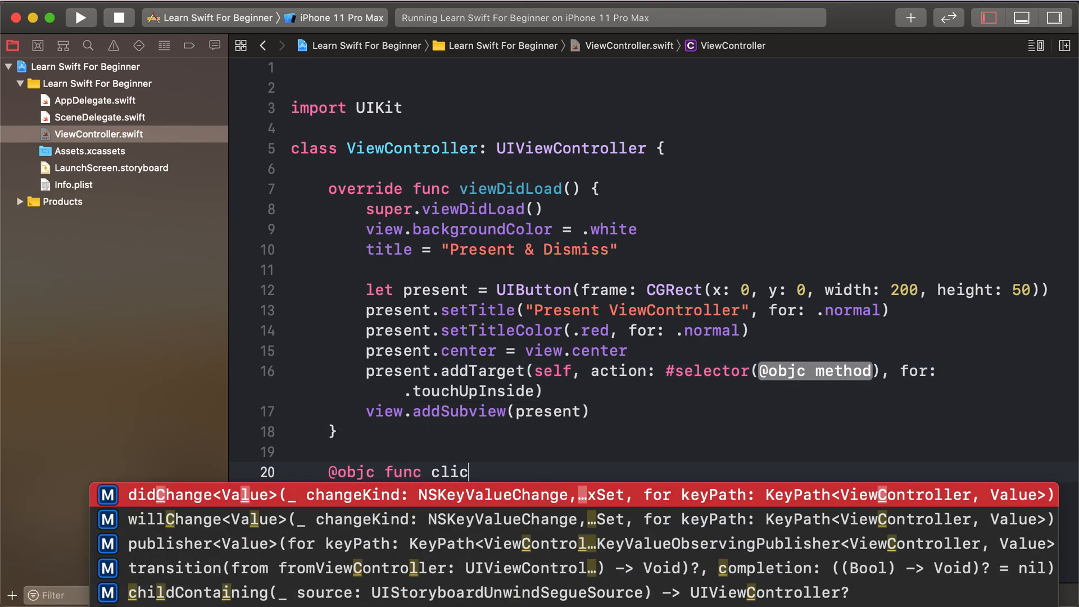
{"action": "type", "text": "kPresent() {"}
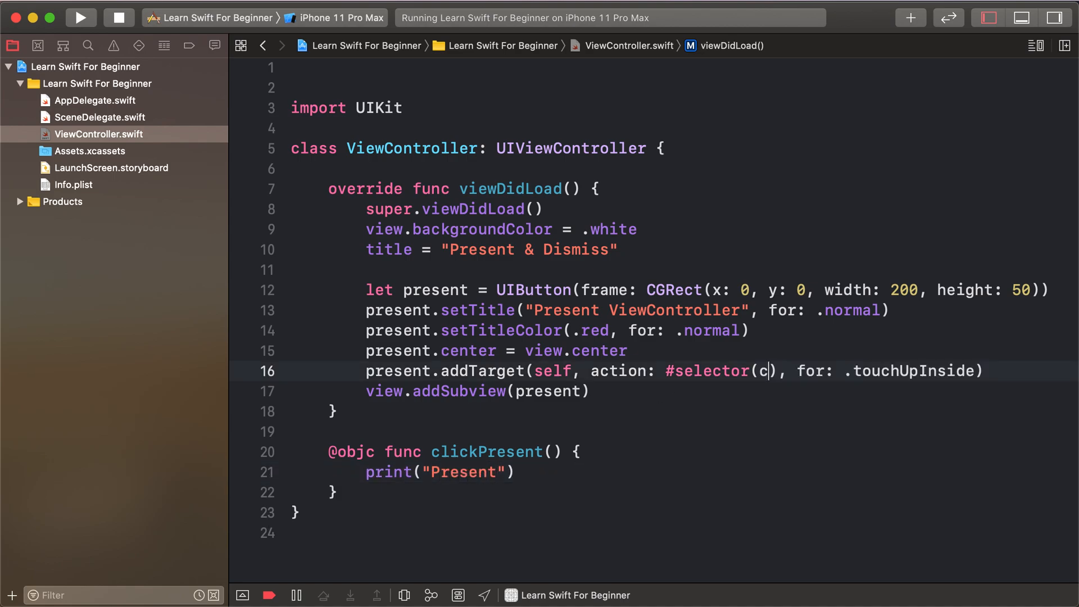
{"action": "type", "text": "lickPresent"}
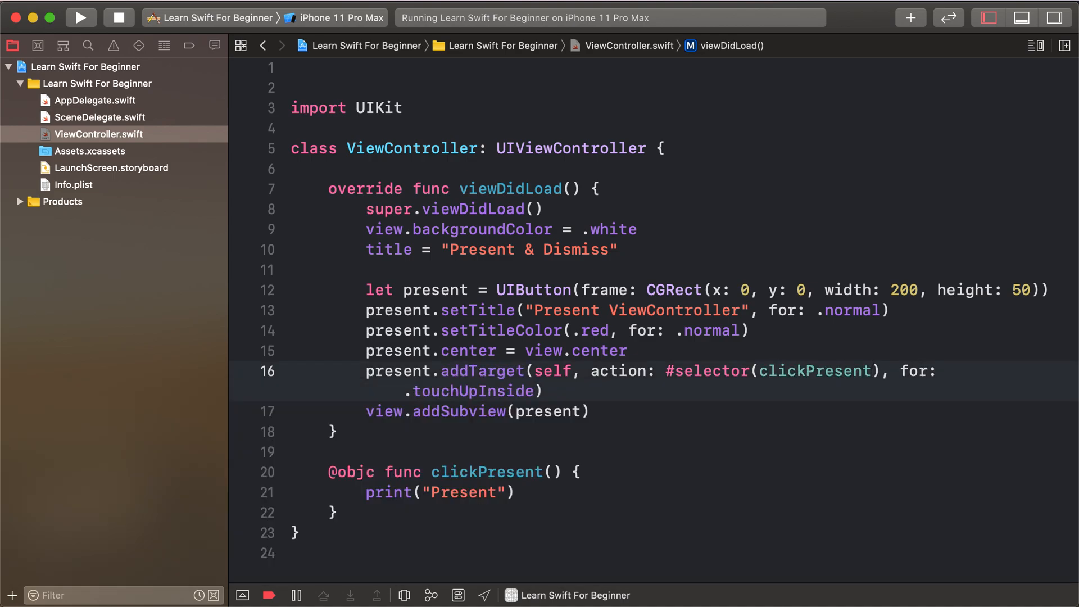
- Run the app and tap the red button to log 'Present' in the console
{"action": "left_click", "coordinate": [81, 17]}
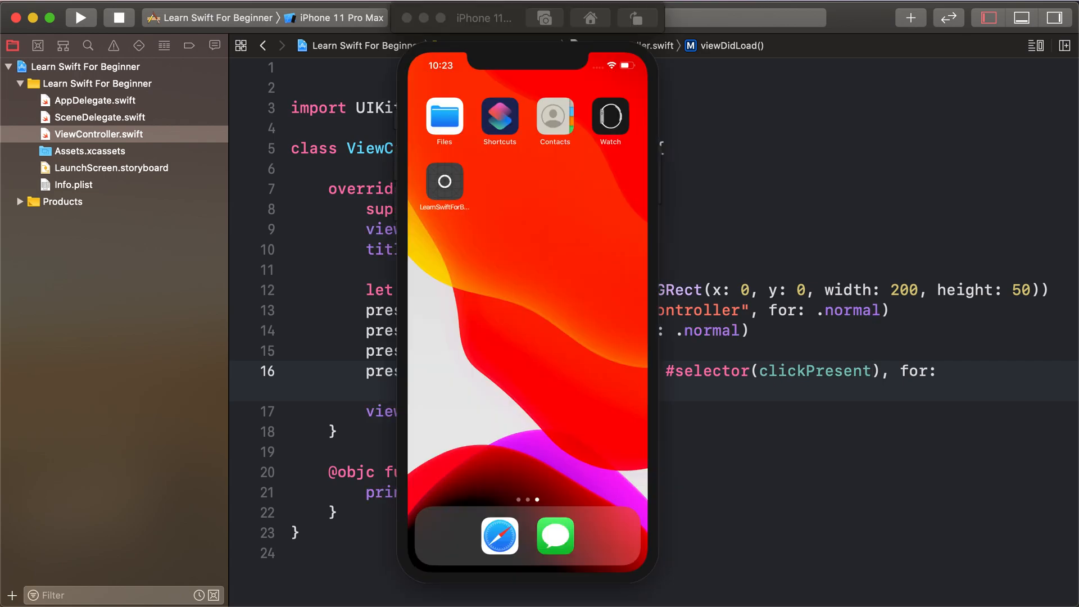
{"action": "left_click", "coordinate": [444, 184]}
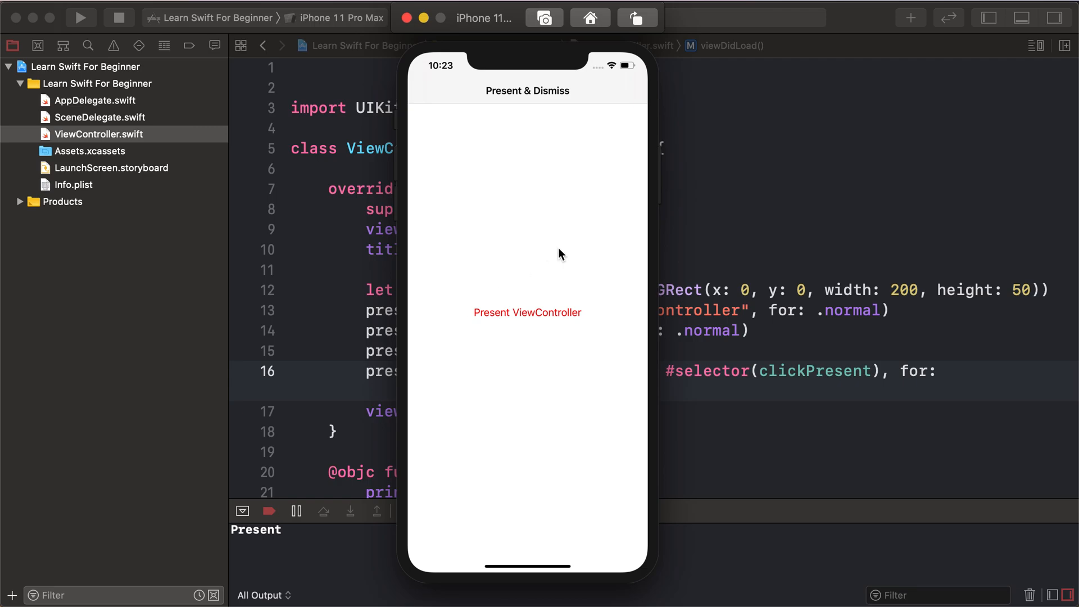
{"action": "left_click", "coordinate": [528, 313]}
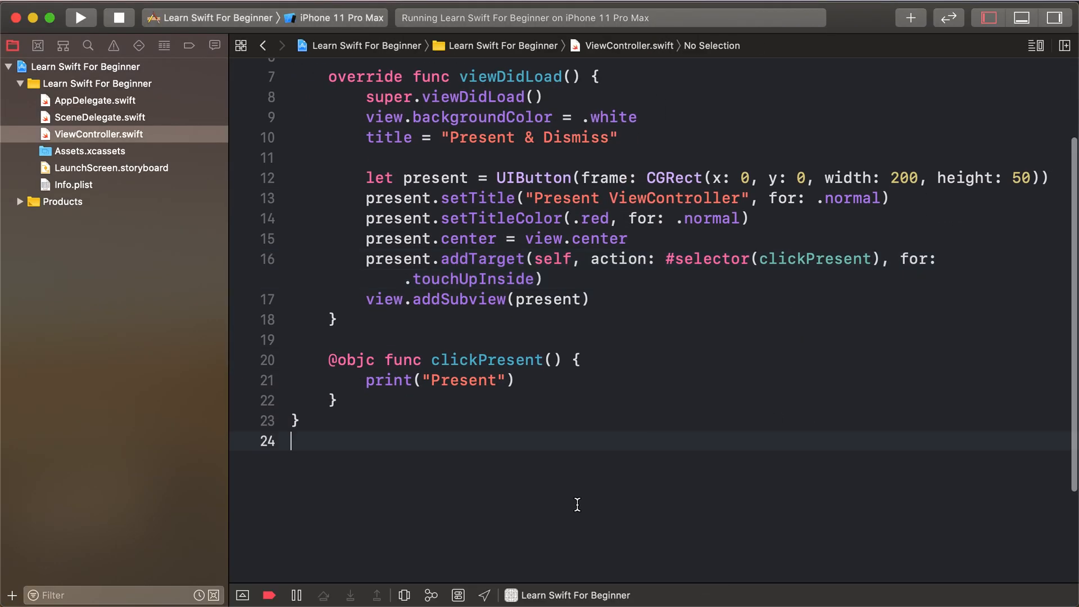
- Declare class SecondViewController: UIViewController with viewDidLoad calling super.viewDidLoad()
{"action": "type", "text": "class name: super class {"}
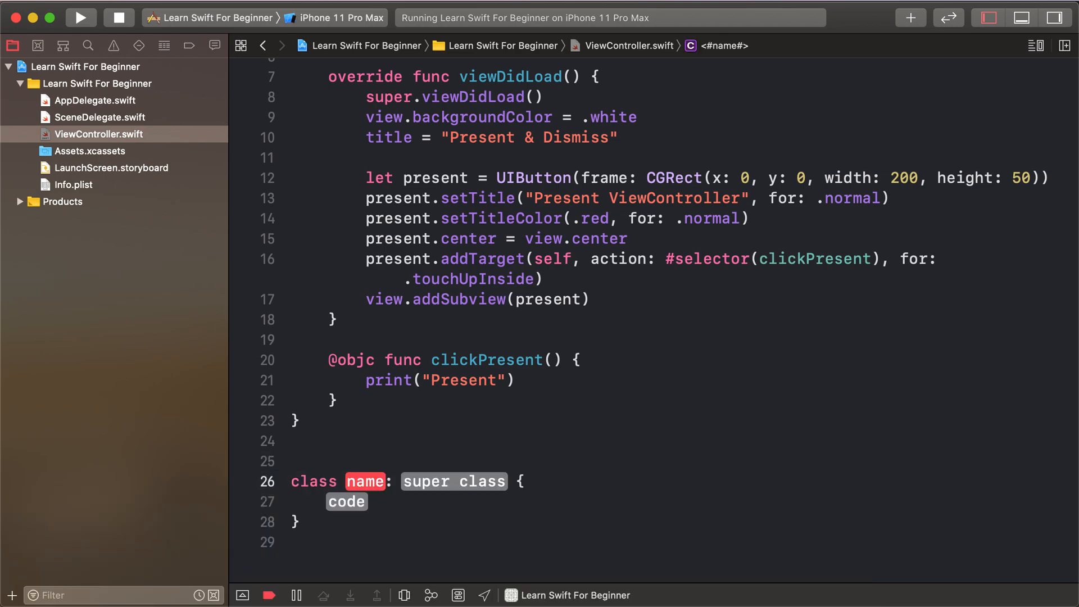
{"action": "type", "text": "Sec"}
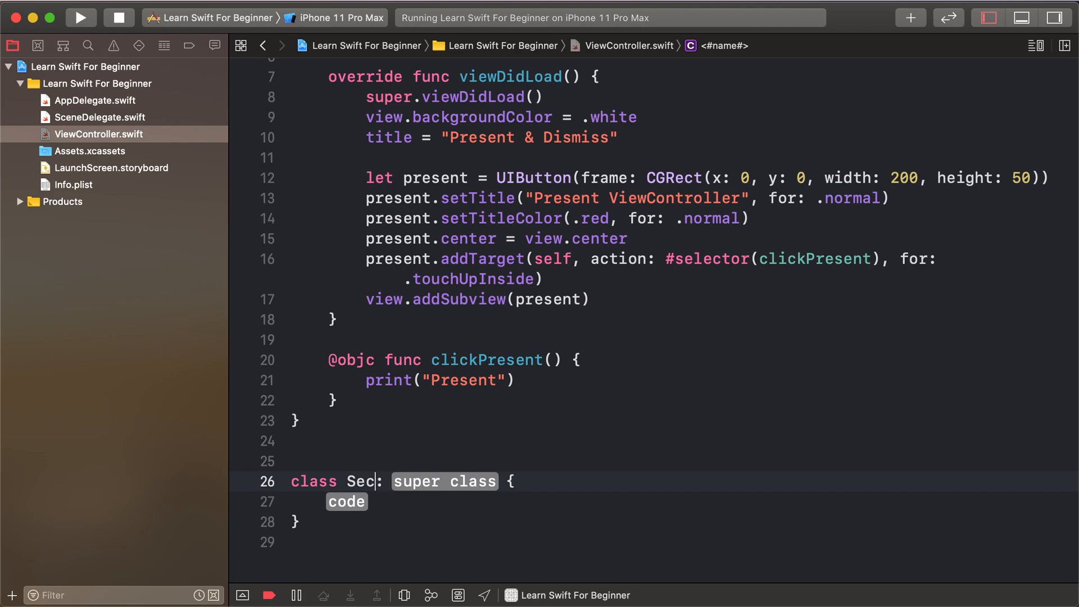
{"action": "type", "text": "ondV"}
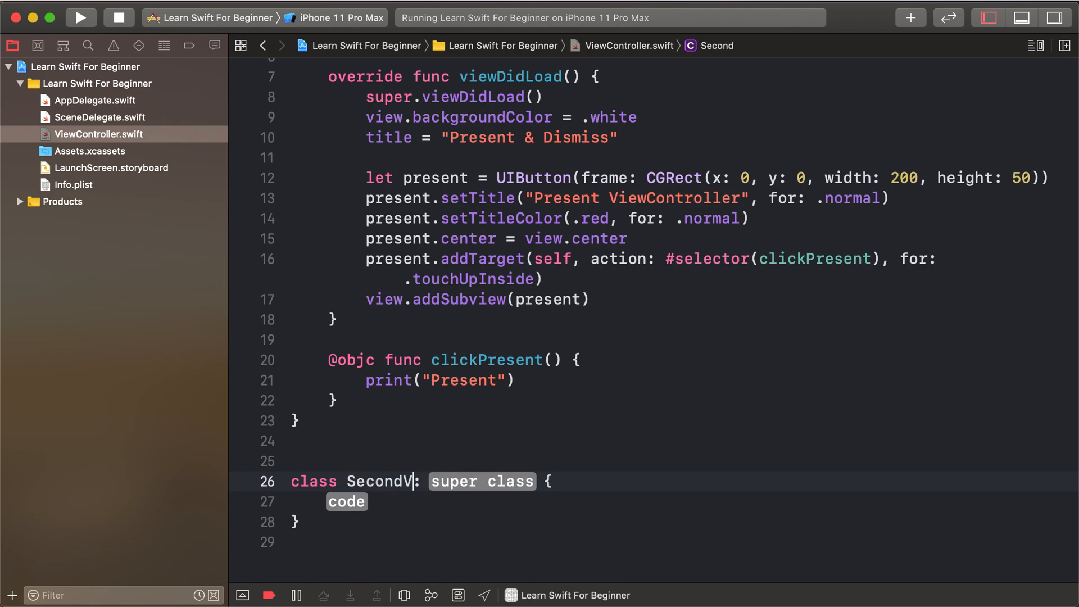
{"action": "type", "text": "iewController"}
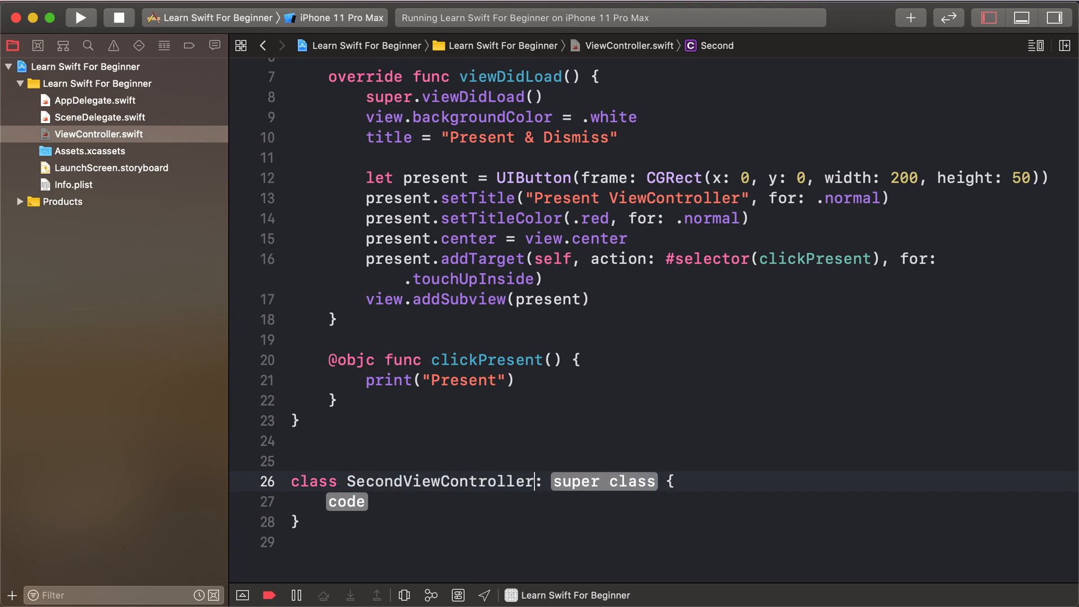
{"action": "type", "text": "UIViewController"}
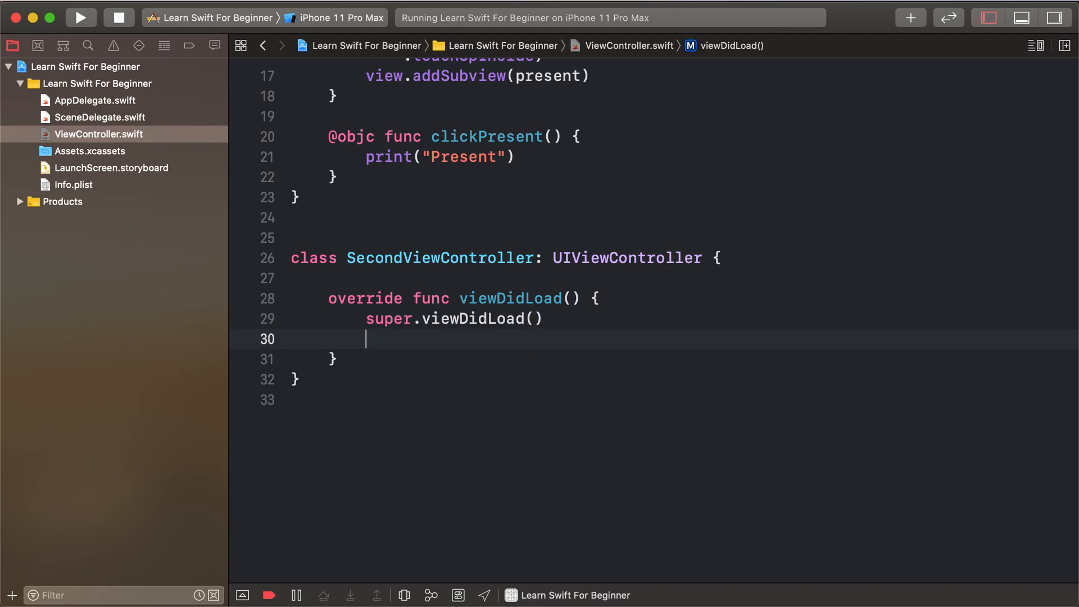
- Paste the button setup into SecondViewController's viewDidLoad and rename present to dismiss
{"action": "key", "text": "return"}
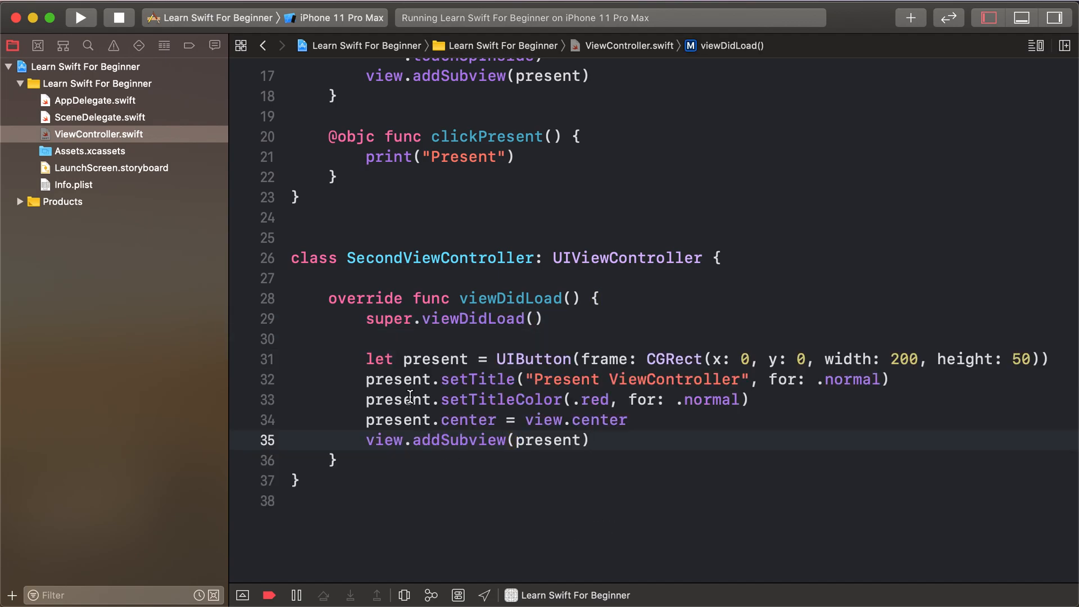
{"action": "type", "text": "dism"}
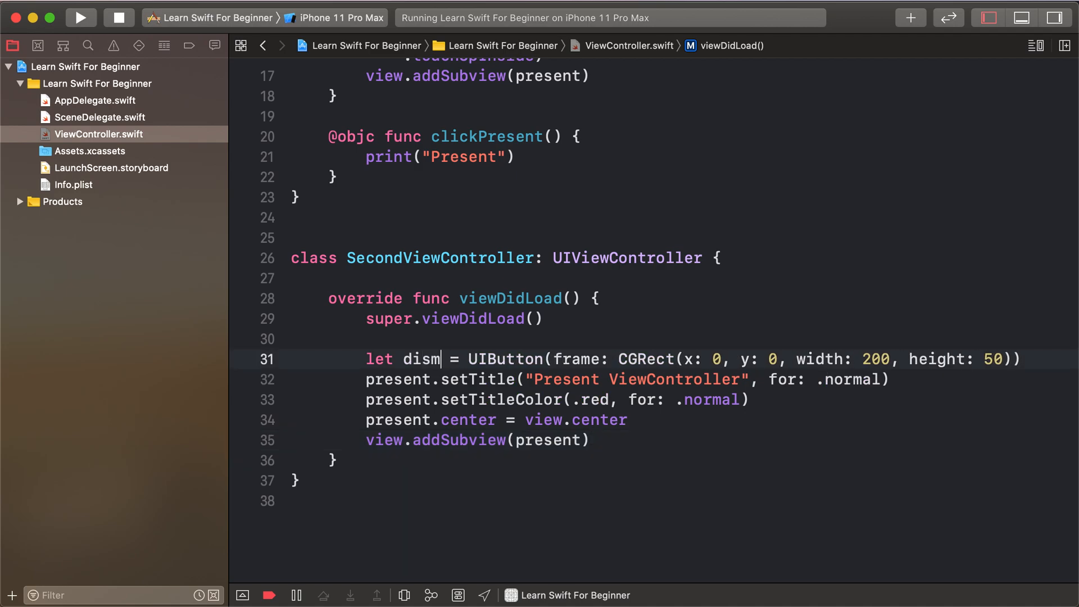
{"action": "type", "text": "iss"}
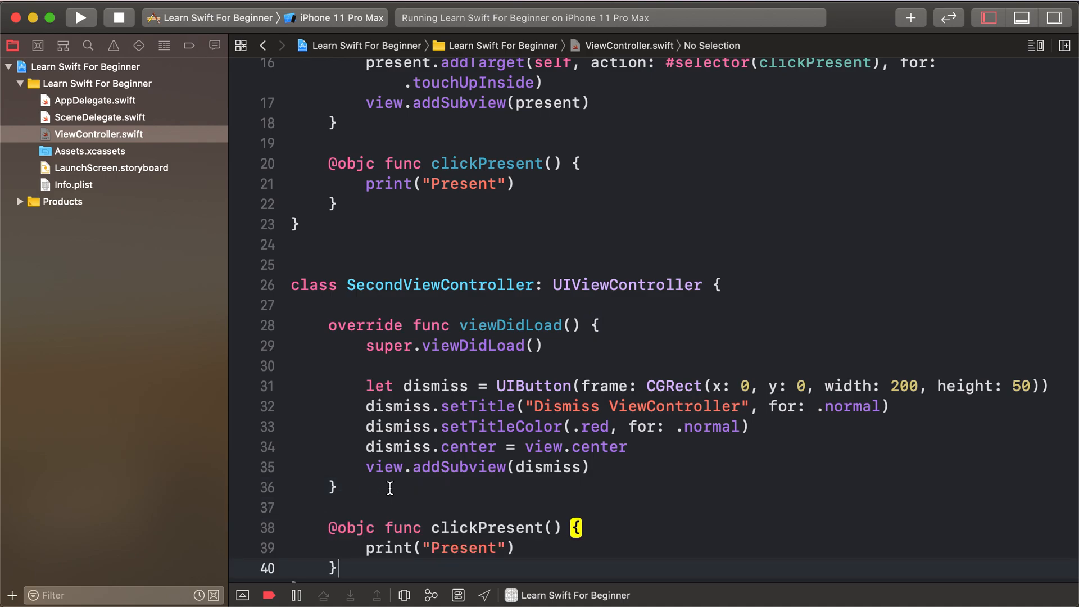
- Rename the copied function to clickDismiss printing 'Dismiss' and clear clickPresent's print
{"action": "double_click", "coordinate": [506, 528]}
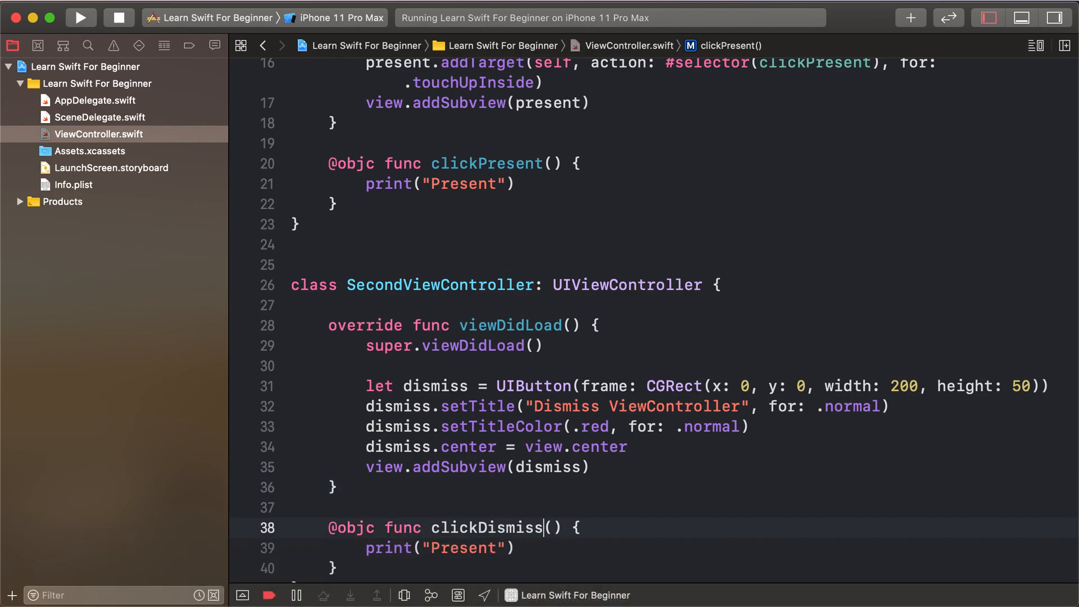
{"action": "type", "text": "Dis"}
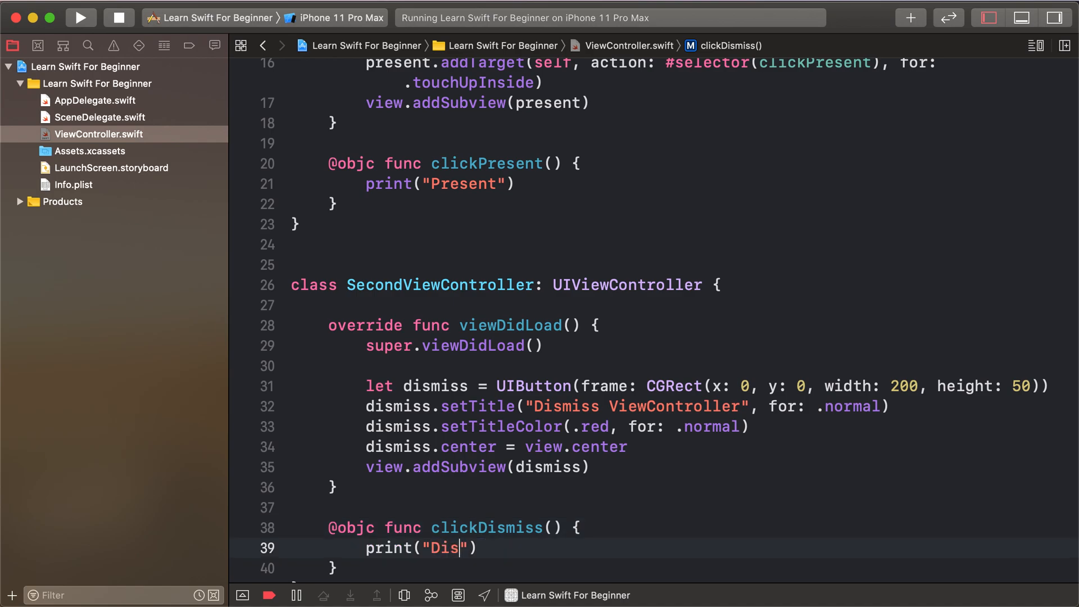
{"action": "type", "text": "miss"}
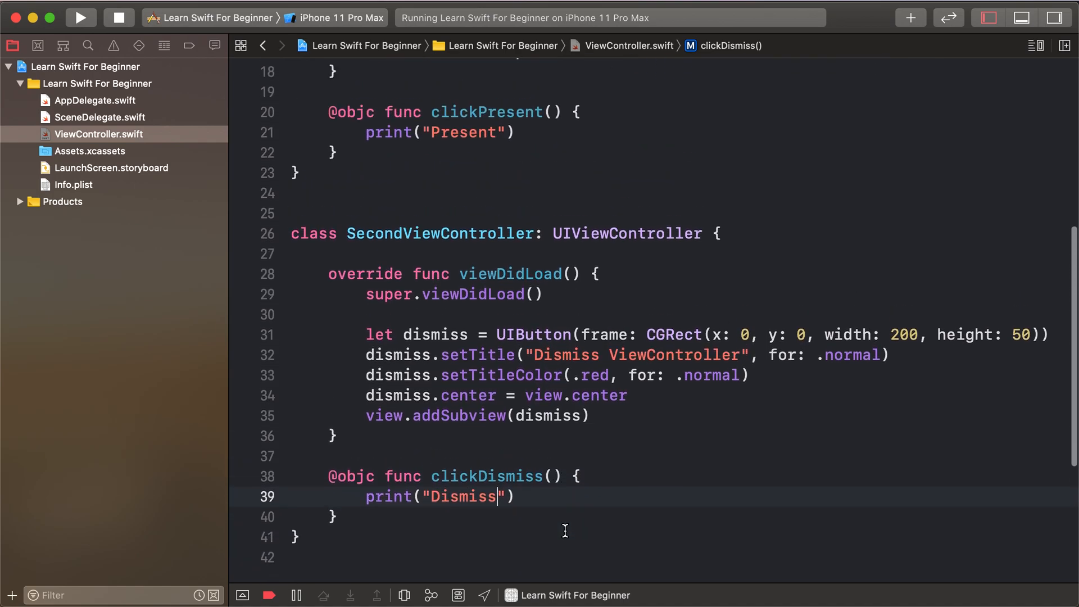
{"action": "scroll", "scroll_direction": "up", "scroll_amount": 3}
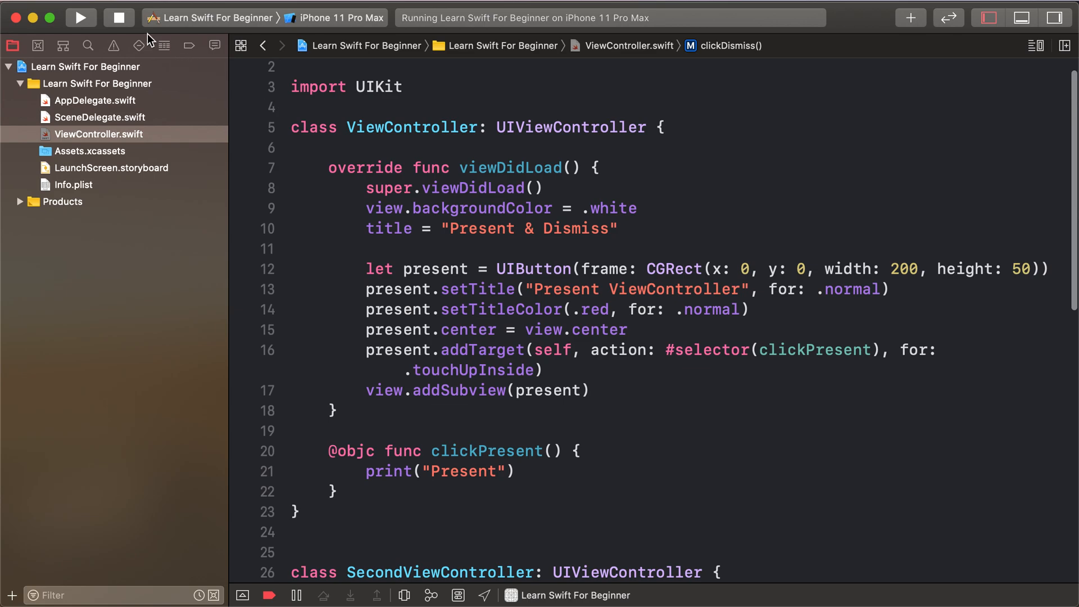
{"action": "scroll", "scroll_direction": "down", "scroll_amount": 3}
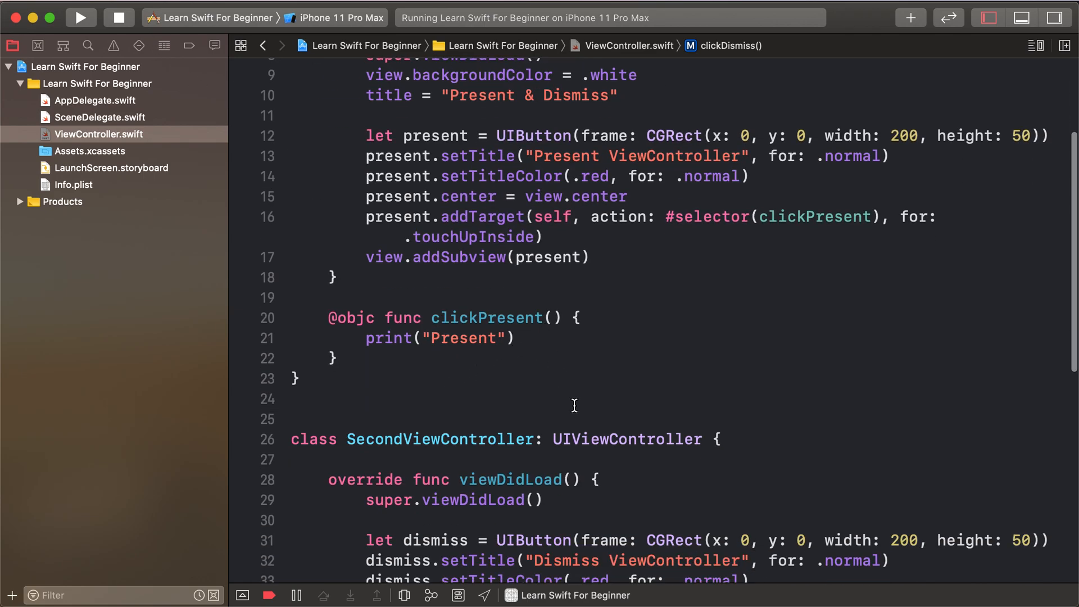
{"action": "scroll", "scroll_direction": "up", "scroll_amount": 3}
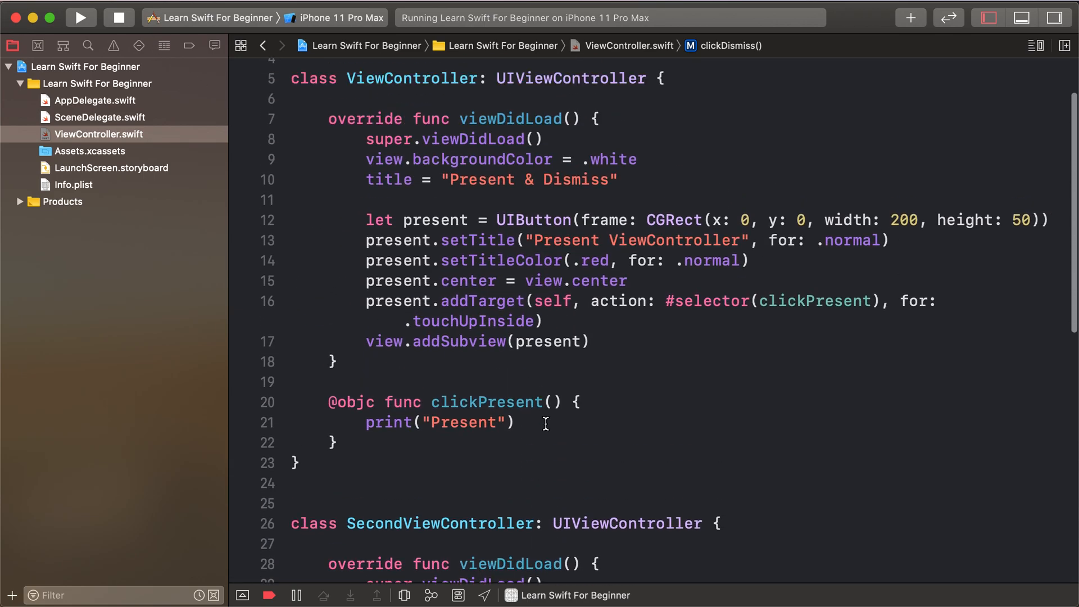
{"action": "type", "text": "1"}
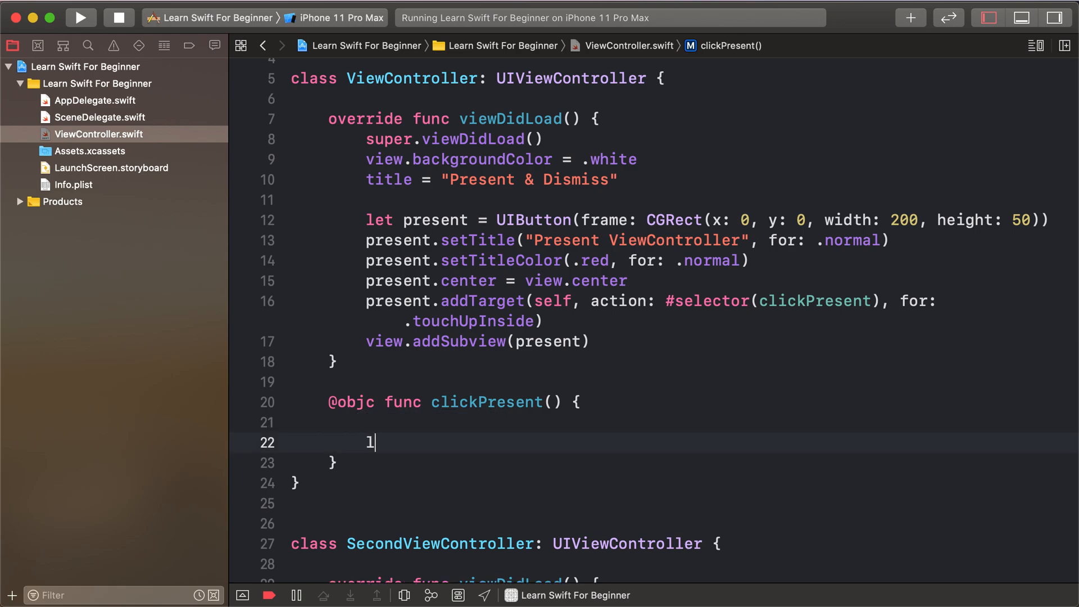
- In clickPresent, create secondVC = SecondViewController() with modalPresentationStyle .overFullScreen
{"action": "type", "text": "et second"}
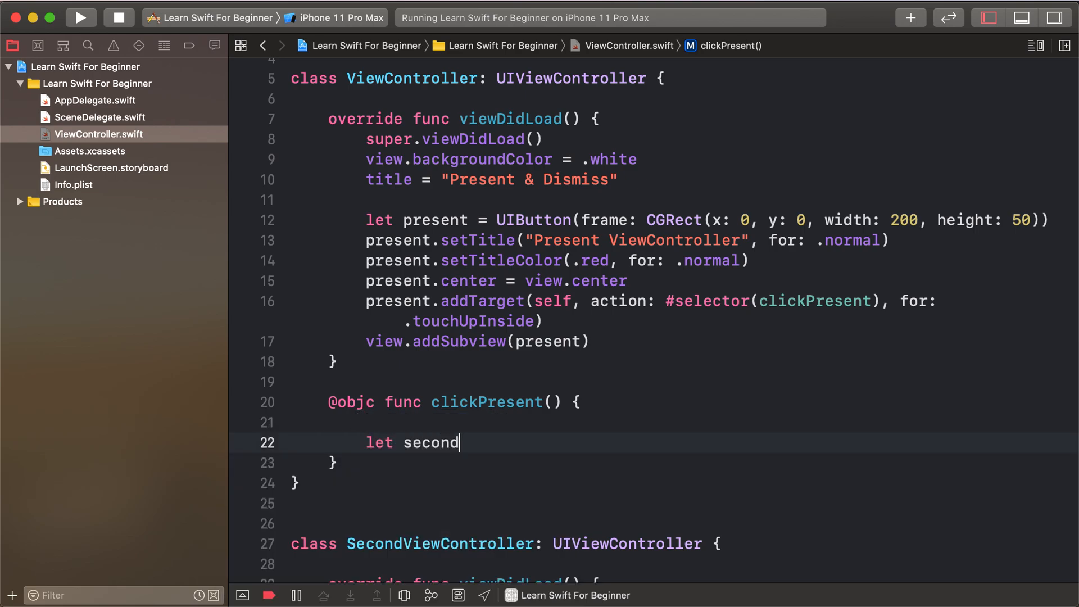
{"action": "type", "text": "VC = SecondViewController("}
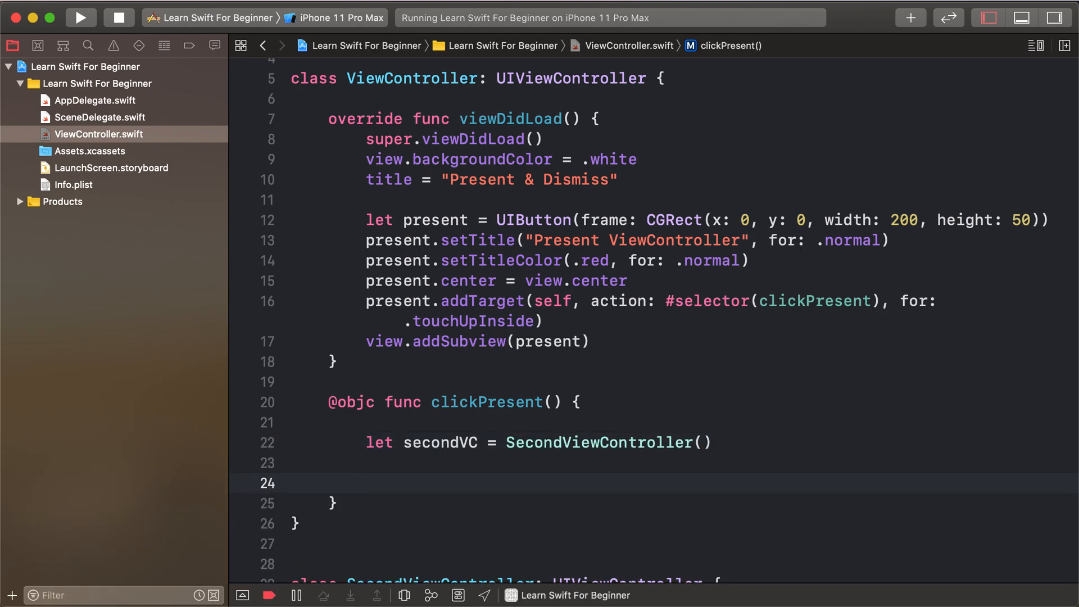
{"action": "type", "text": "secondVC"}
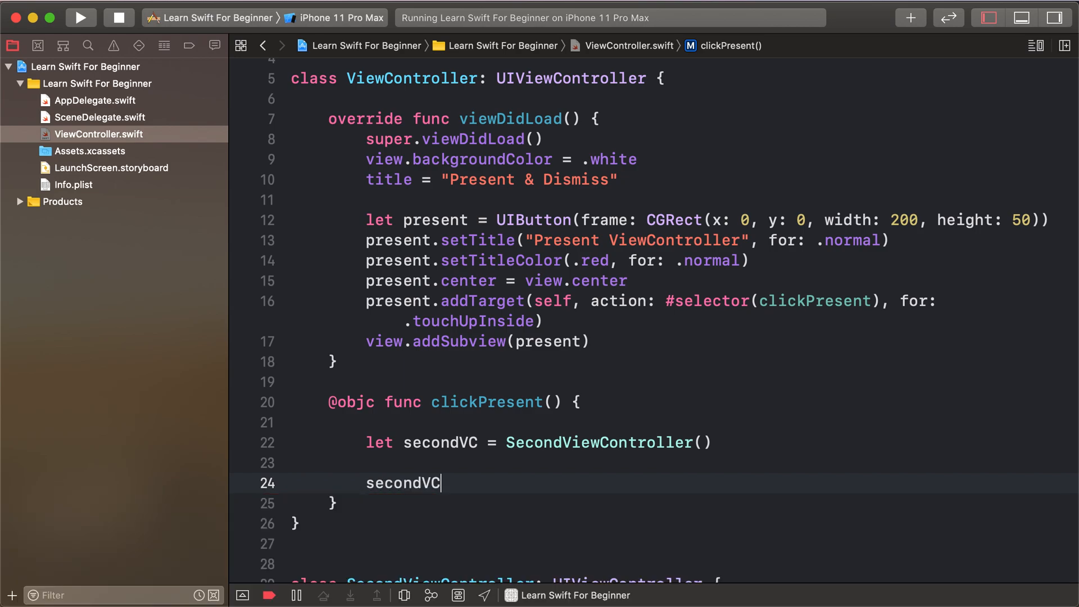
{"action": "type", "text": ".prese"}
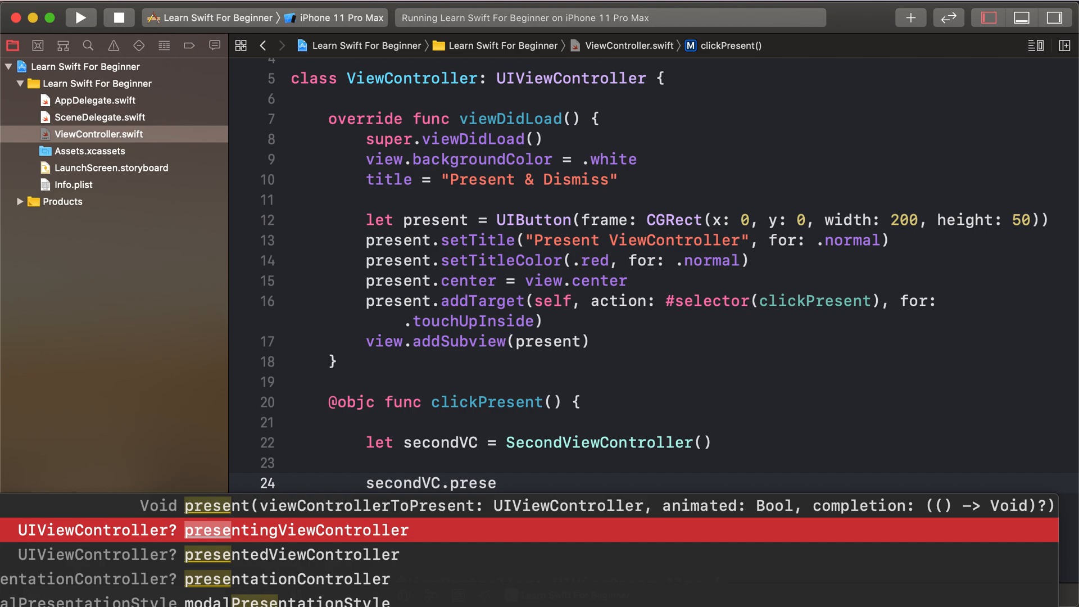
{"action": "type", "text": "ntat"}
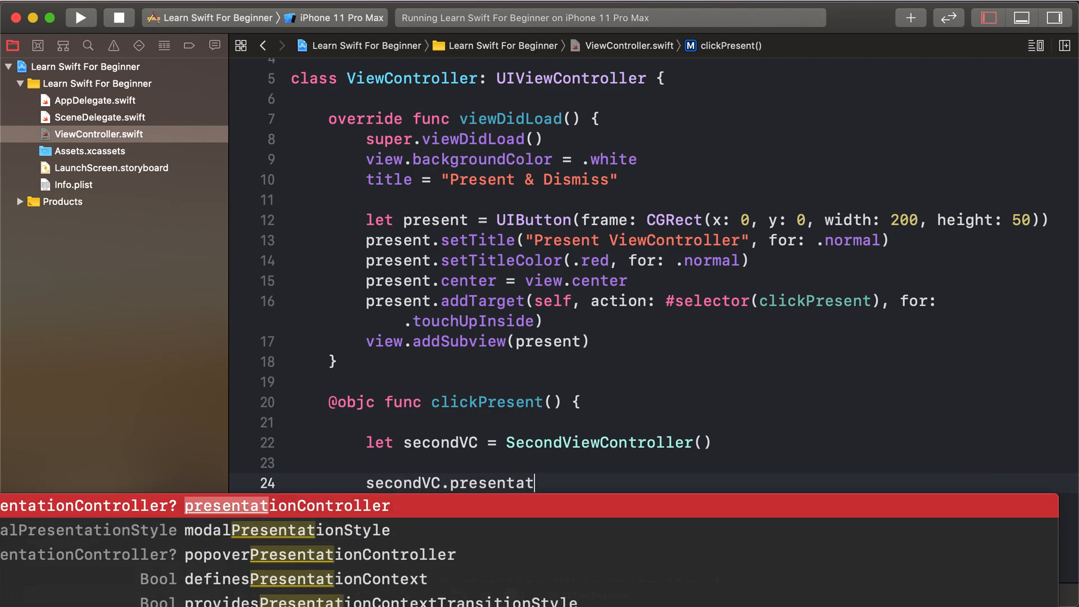
{"action": "type", "text": "ionStyle = ."}
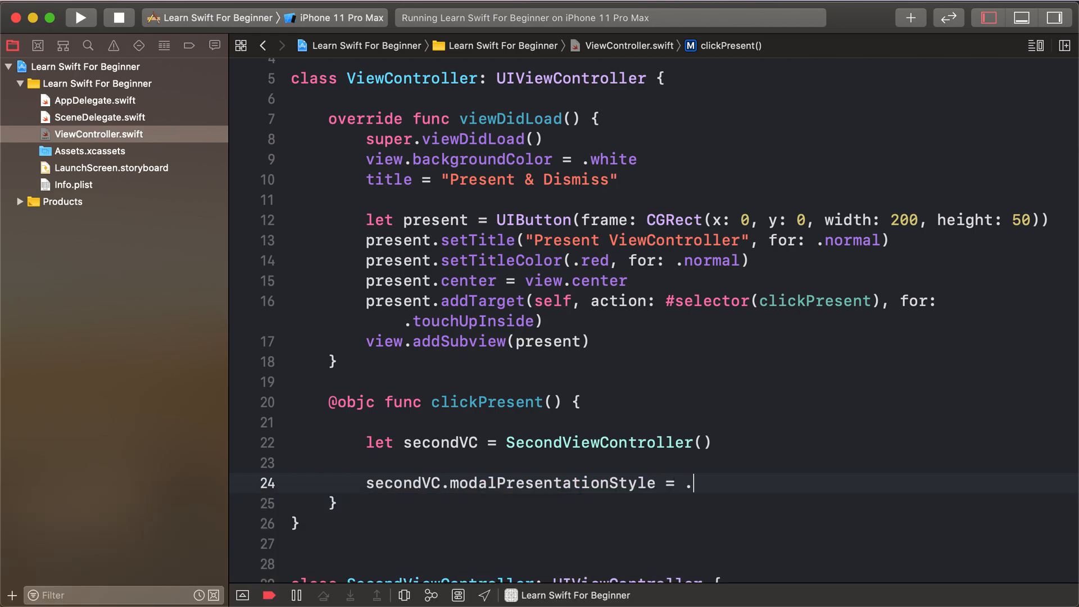
{"action": "type", "text": "onve"}
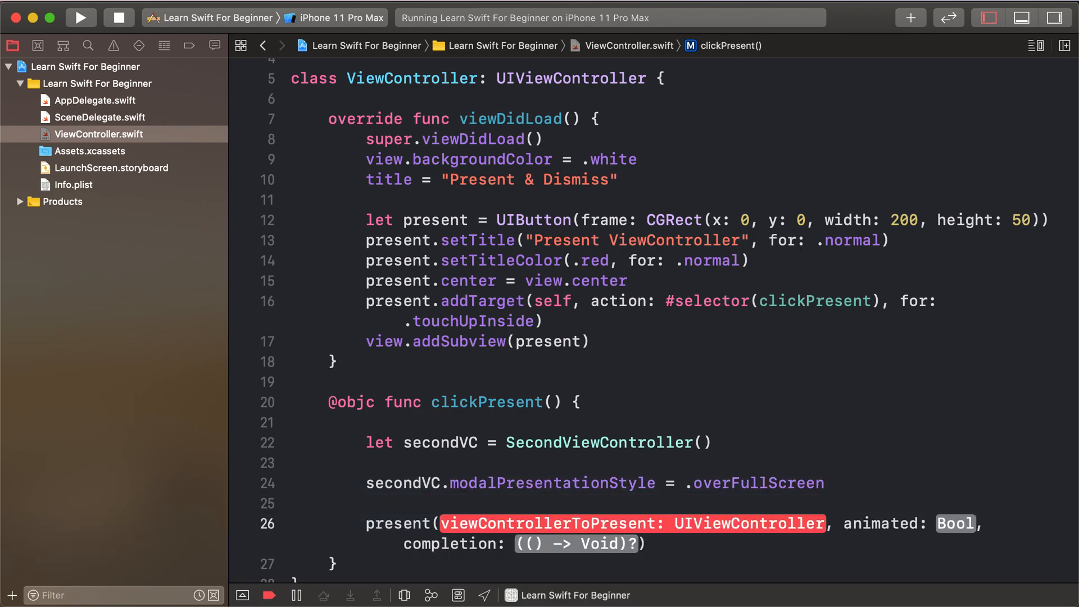
- Add present(secondVC, animated: true, completion: nil) and run the app
{"action": "scroll", "scroll_direction": "down", "scroll_amount": 3}
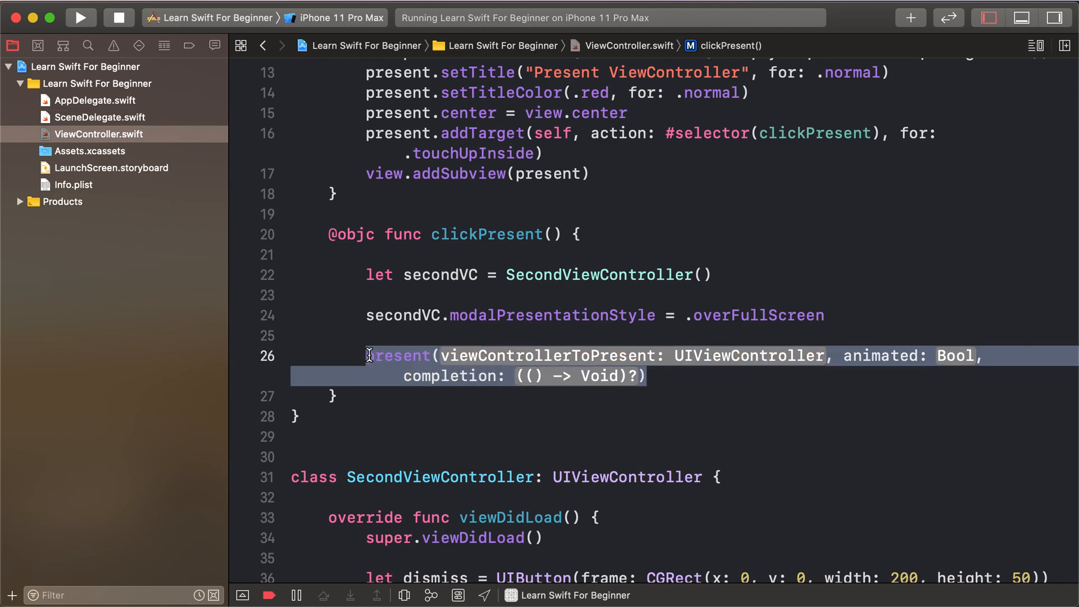
{"action": "type", "text": "pre"}
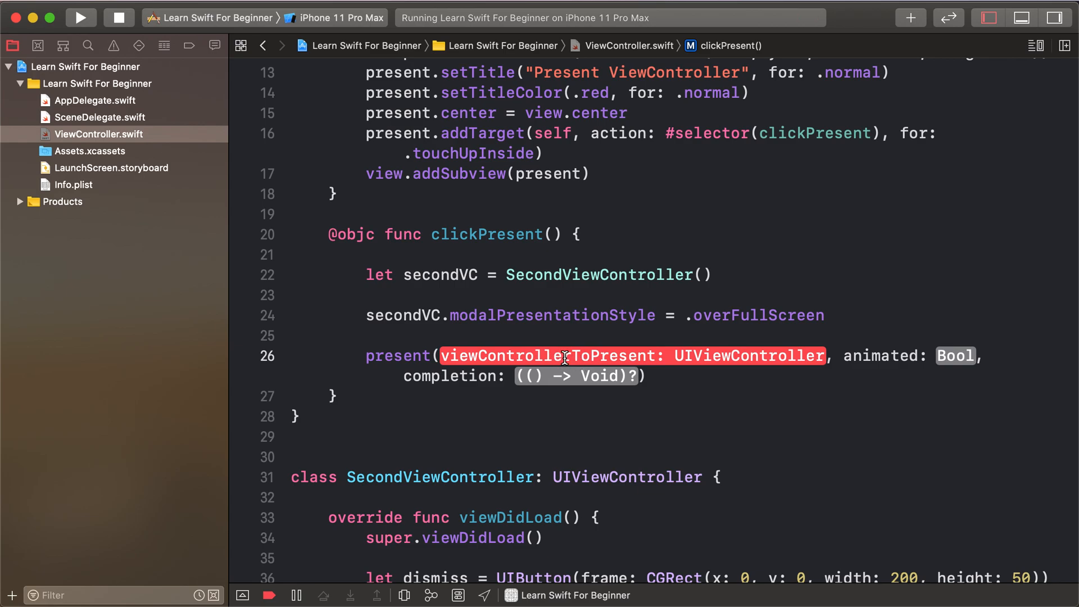
{"action": "type", "text": "secondVC"}
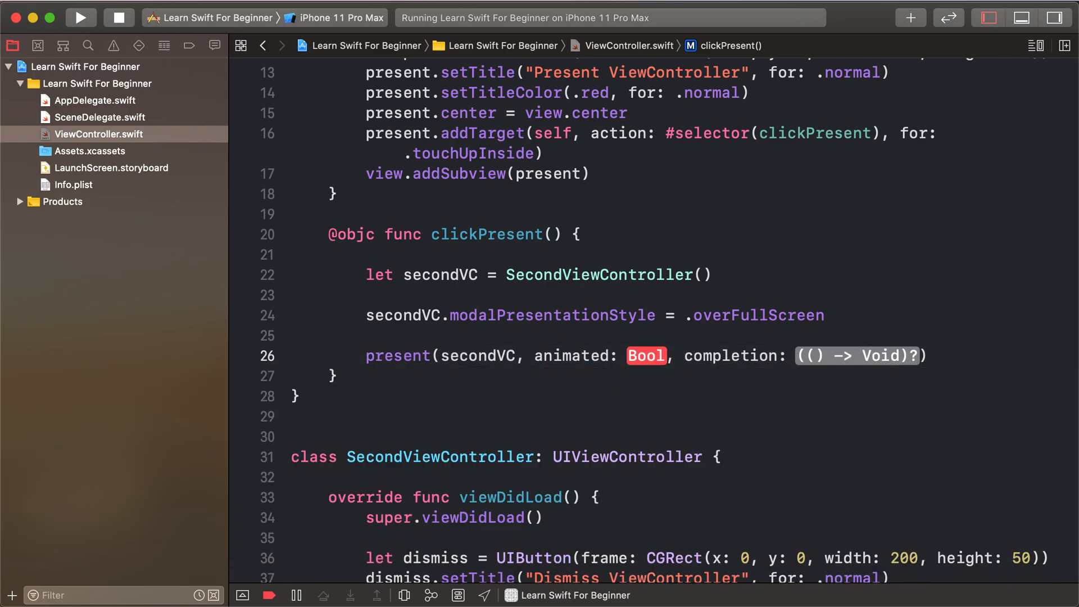
{"action": "type", "text": "true"}
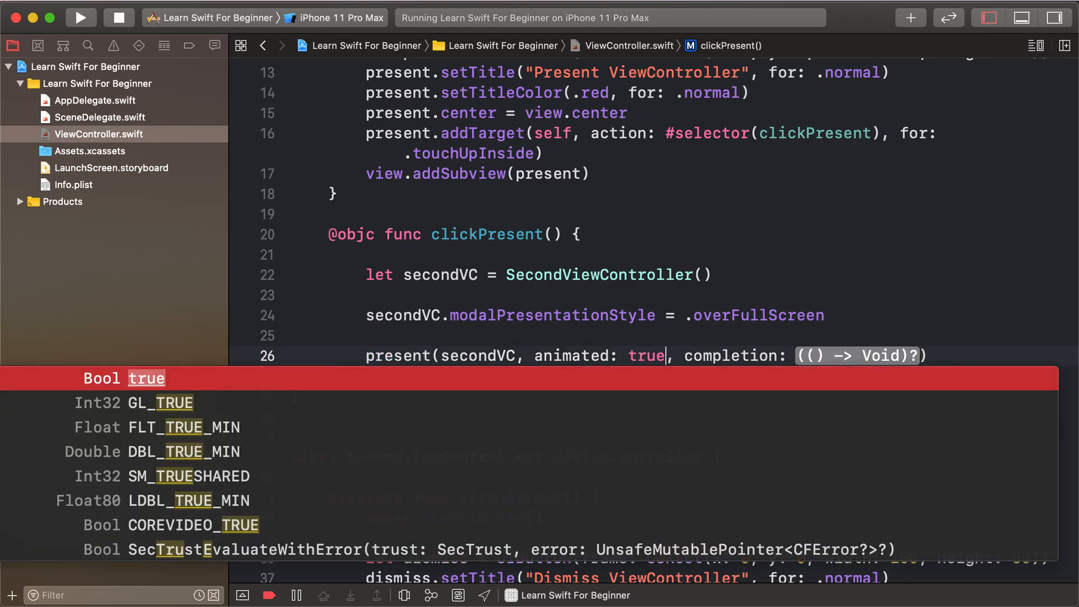
{"action": "type", "text": "nil"}
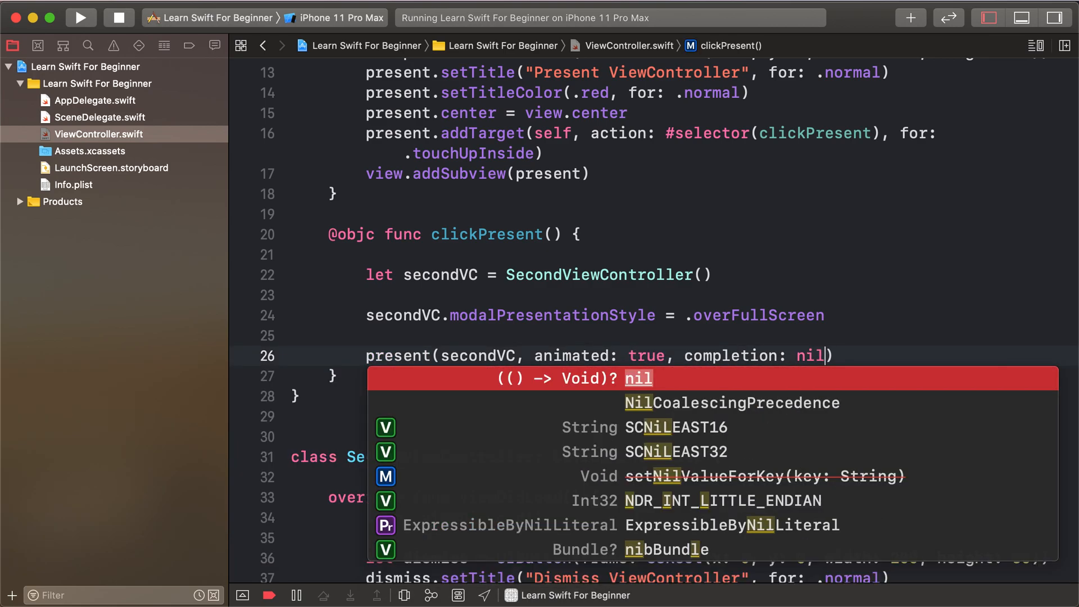
{"action": "left_click", "coordinate": [80, 17]}
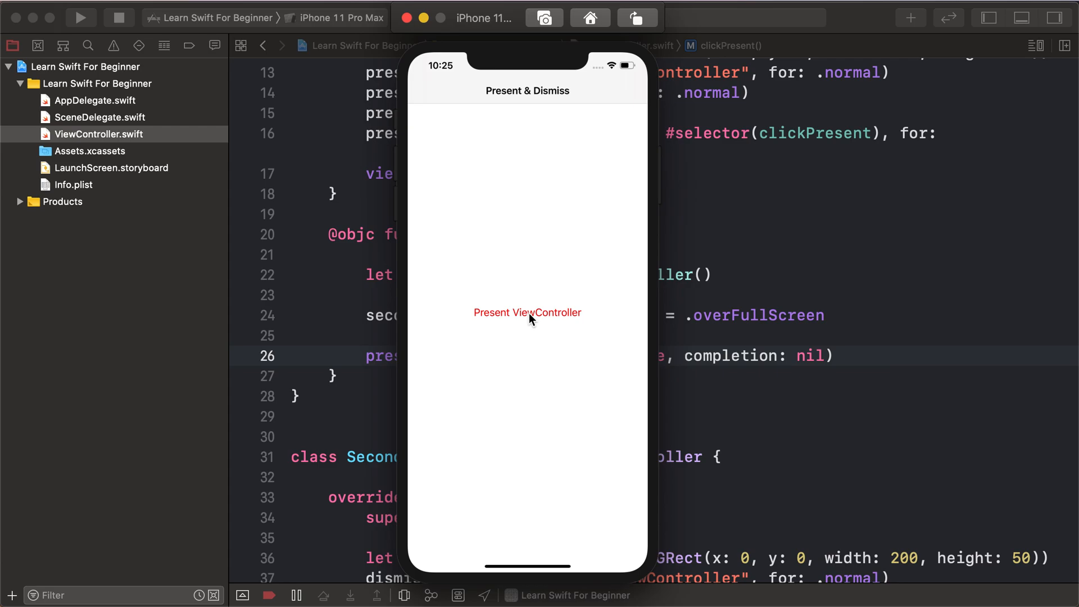
- Tap the Present ViewController button in the Simulator
{"action": "left_click", "coordinate": [527, 312]}
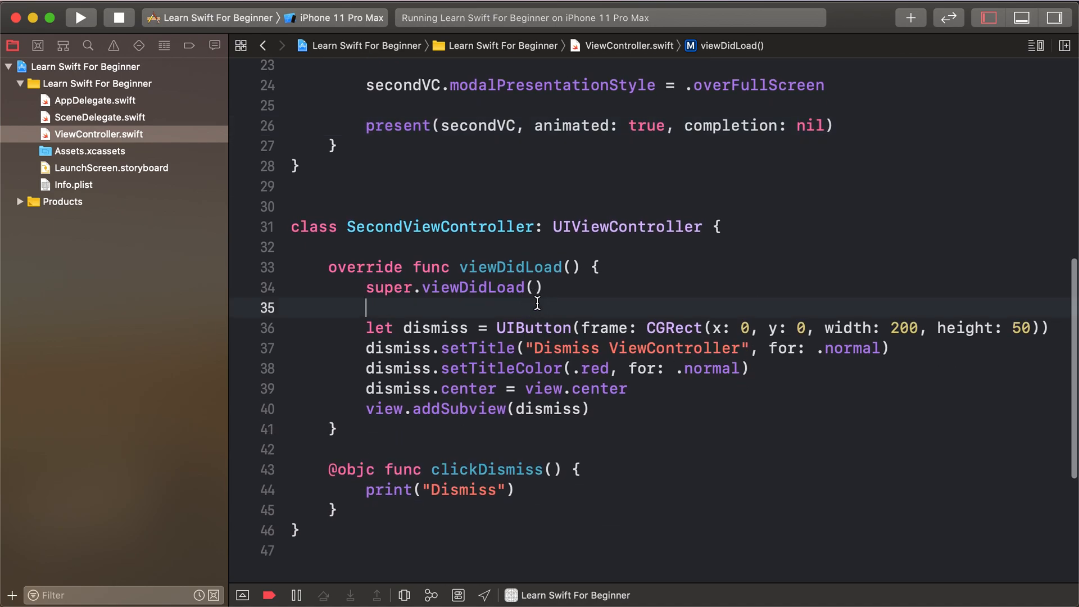
- Set view.backgroundColor to .orange in SecondViewController's viewDidLoad
{"action": "type", "text": "view"}
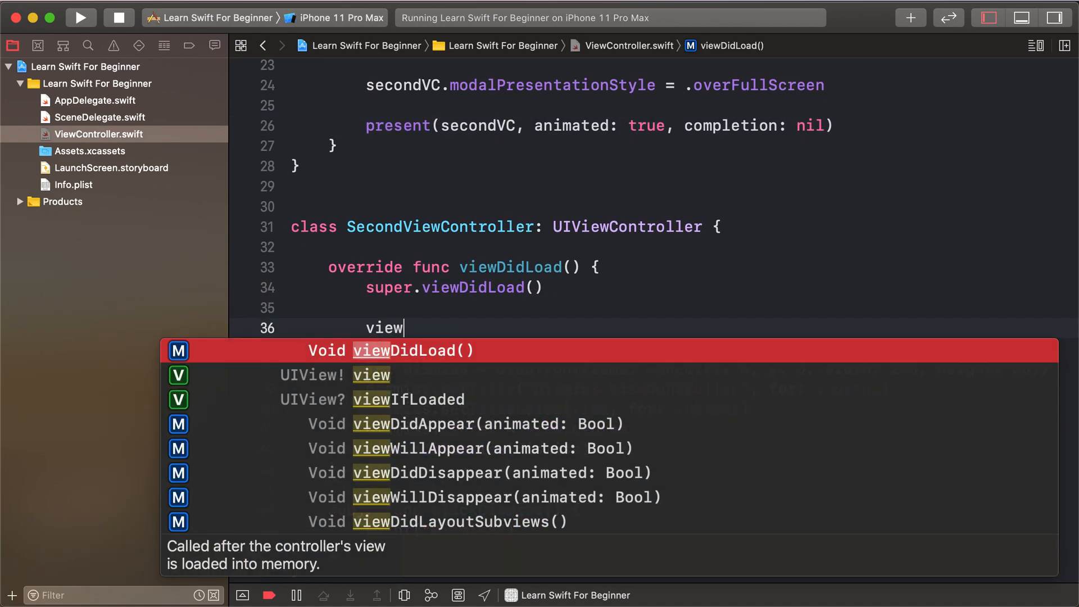
{"action": "type", "text": ".backgroundColor = ."}
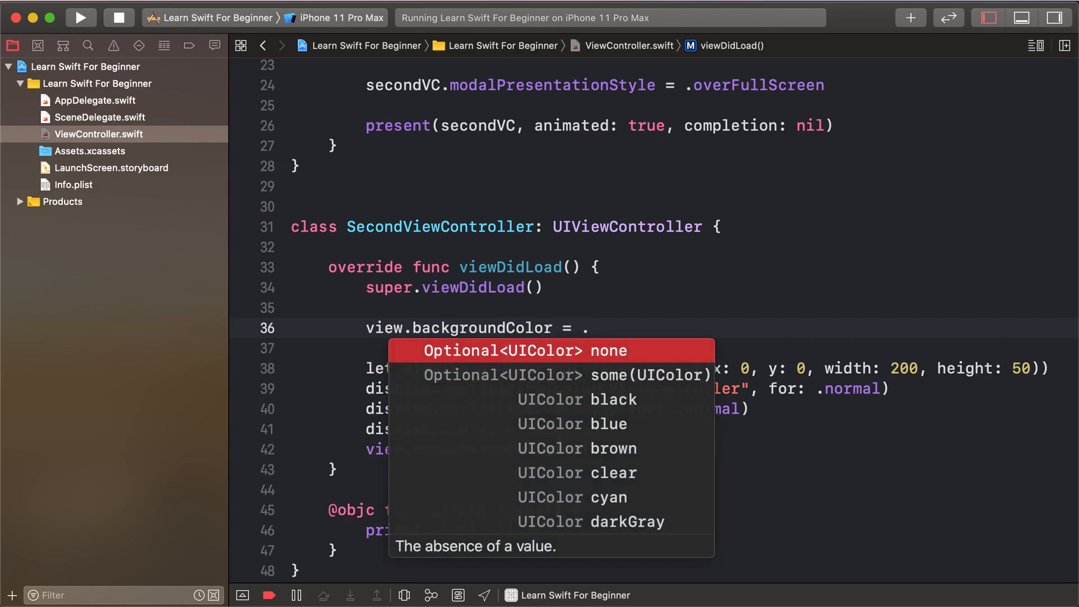
{"action": "type", "text": "or"}
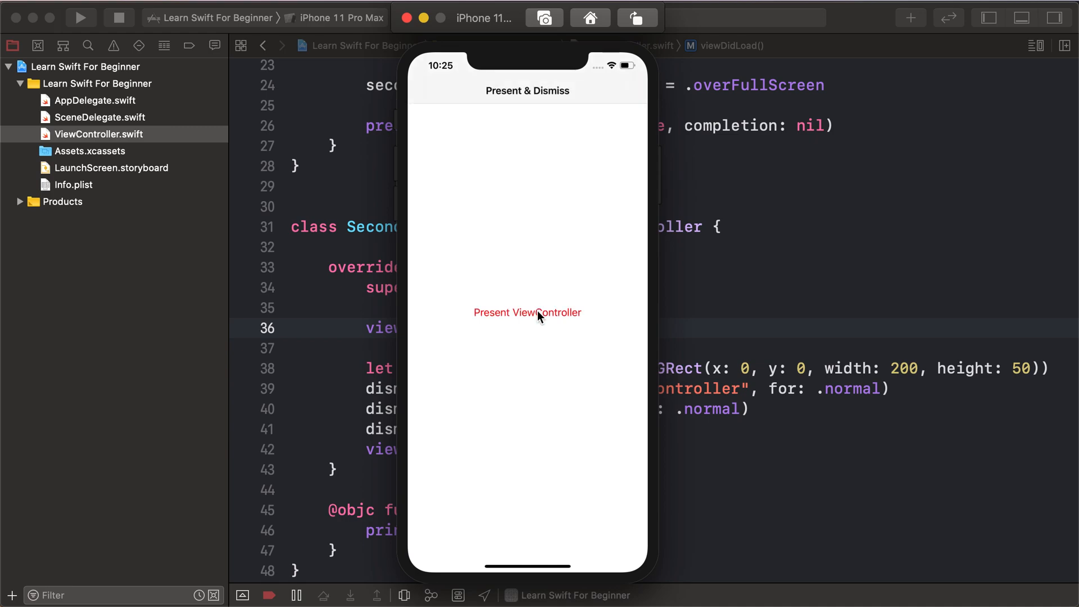
- Tap Present ViewController to bring up the orange second screen
{"action": "left_click", "coordinate": [528, 312]}
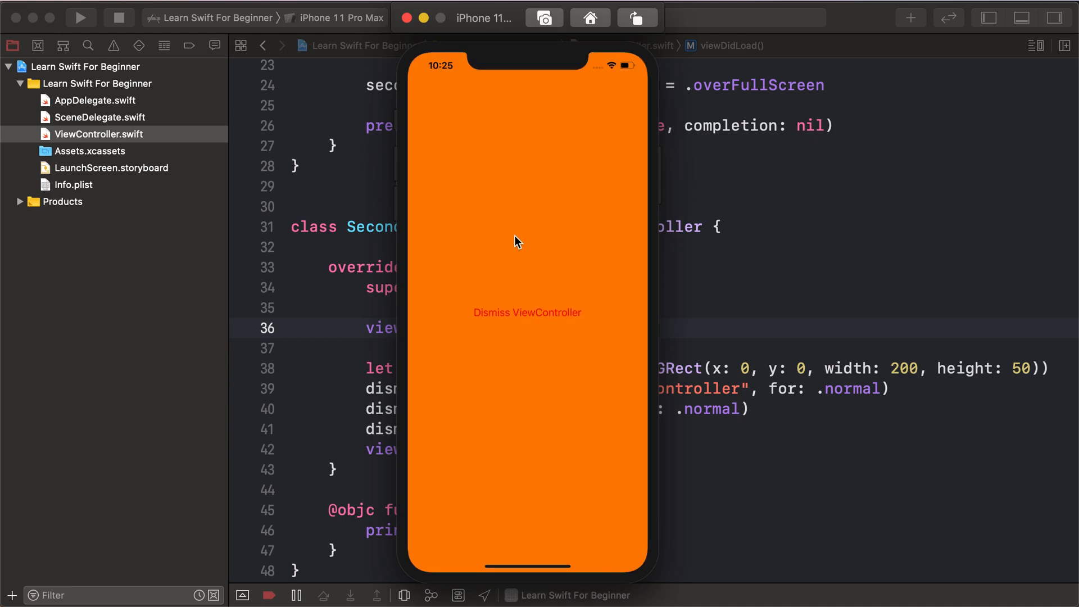
{"action": "mouse_move", "coordinate": [520, 296]}
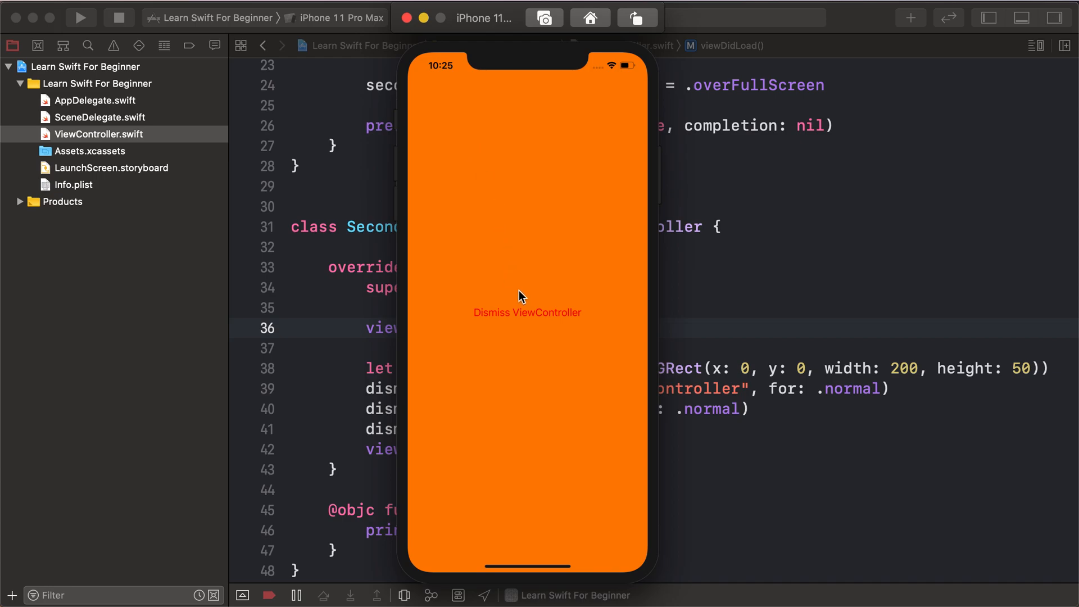
{"action": "mouse_move", "coordinate": [536, 320]}
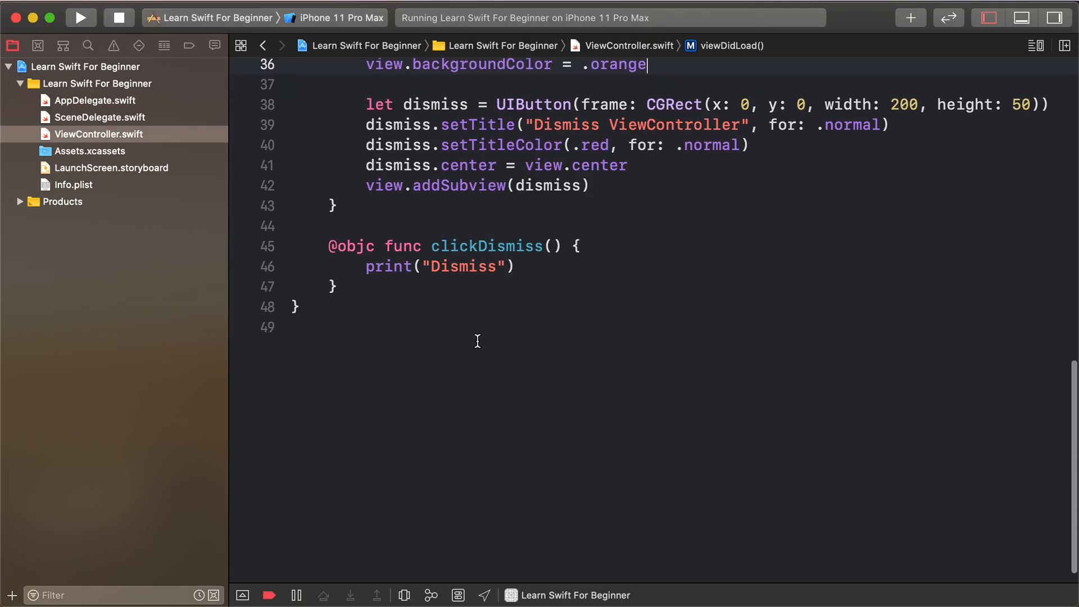
- Make clickDismiss call dismiss(animated: true, completion: nil), set the title white, and rerun
{"action": "type", "text": "dismiss(a"}
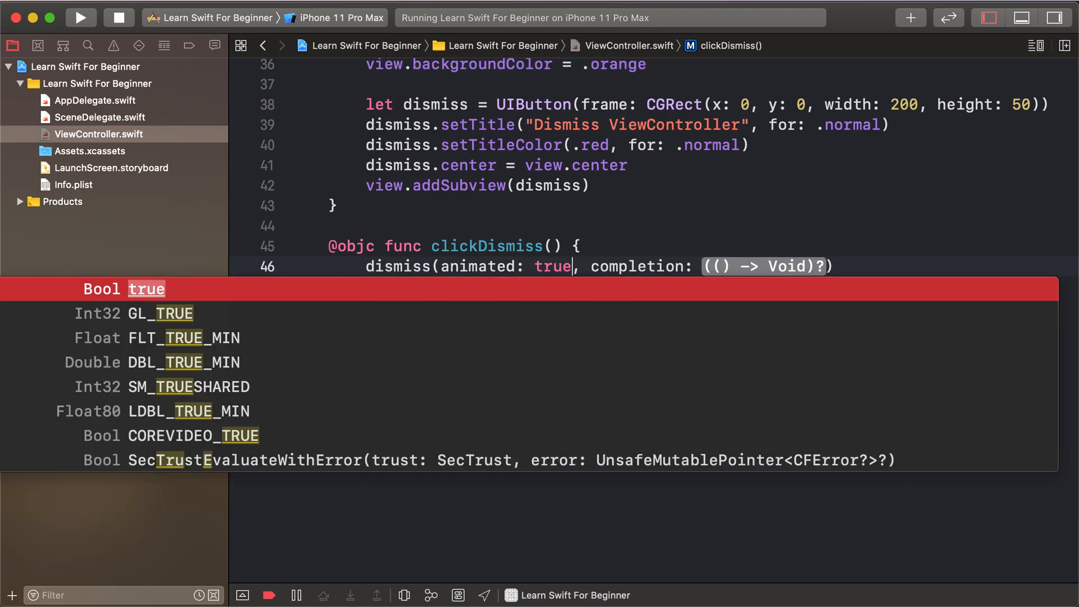
{"action": "type", "text": "nil"}
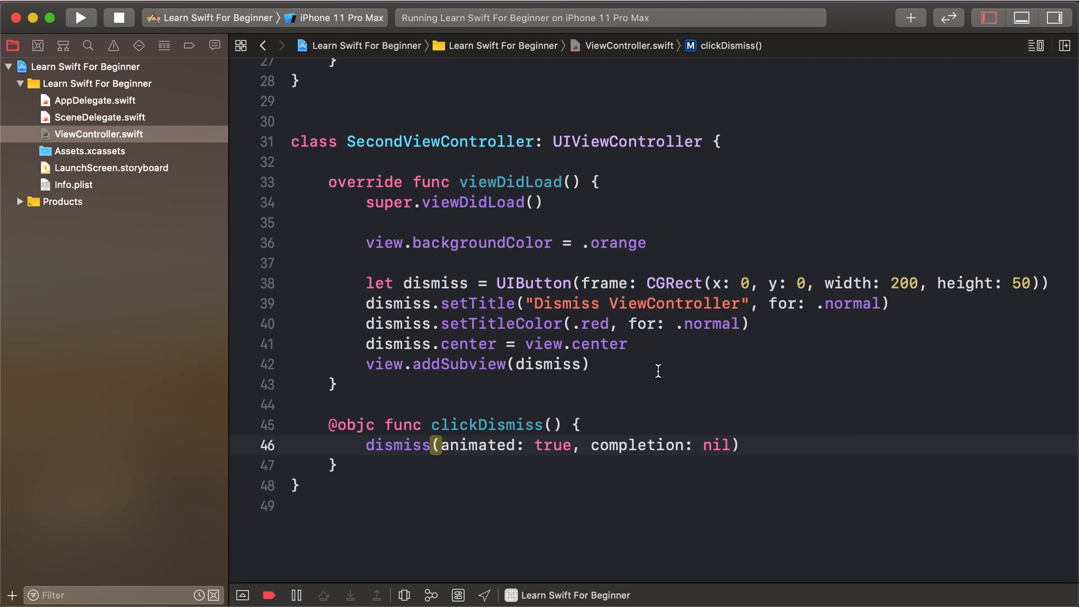
{"action": "left_click", "coordinate": [594, 325]}
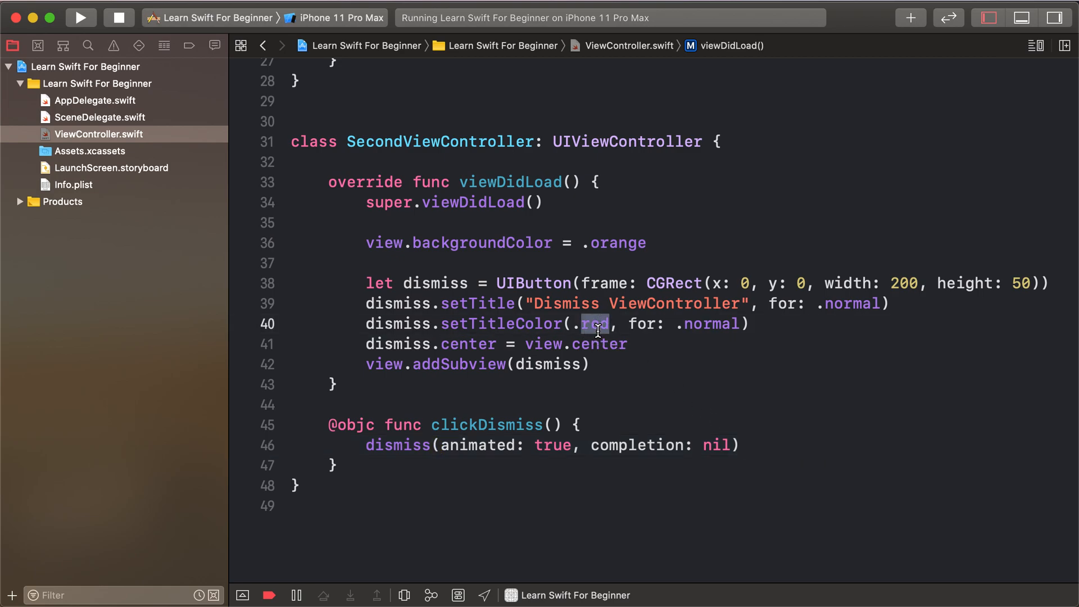
{"action": "type", "text": "white"}
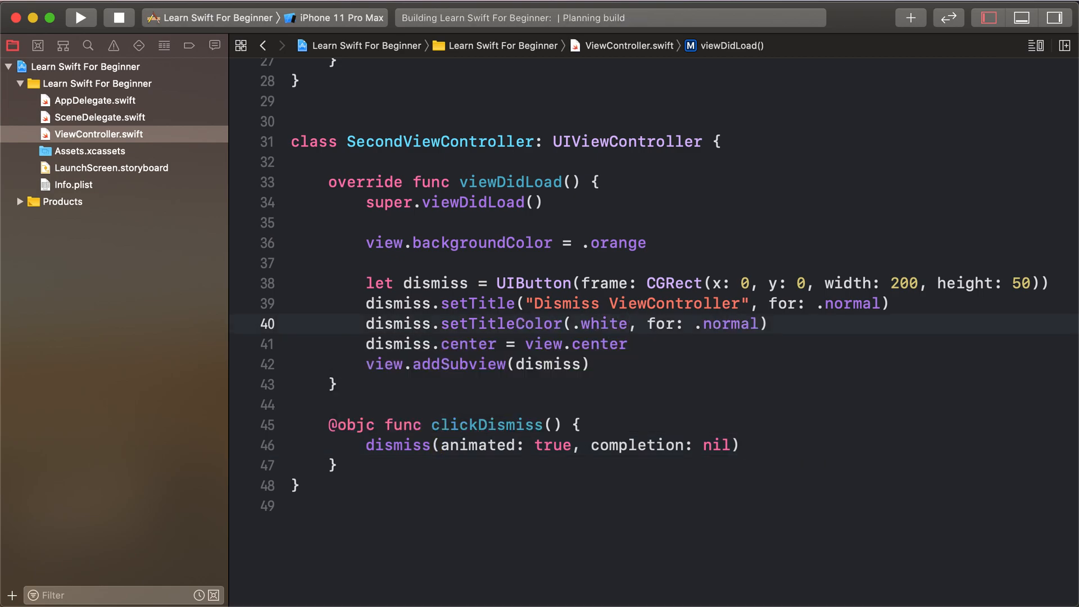
{"action": "left_click", "coordinate": [81, 17]}
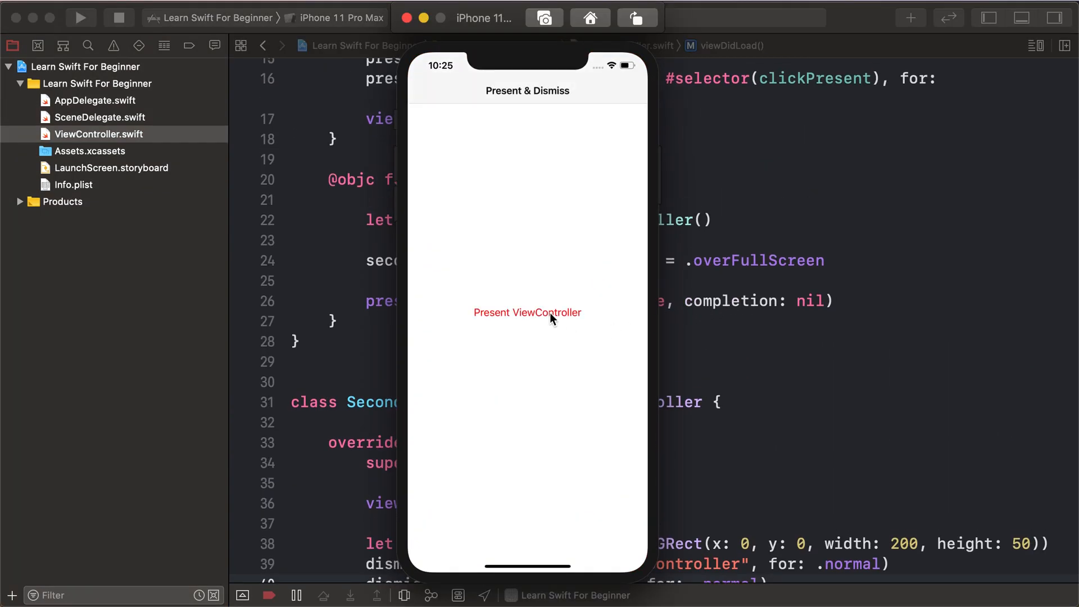
- Present the orange screen and tap Dismiss ViewController twice; the screen stays open
{"action": "left_click", "coordinate": [527, 313]}
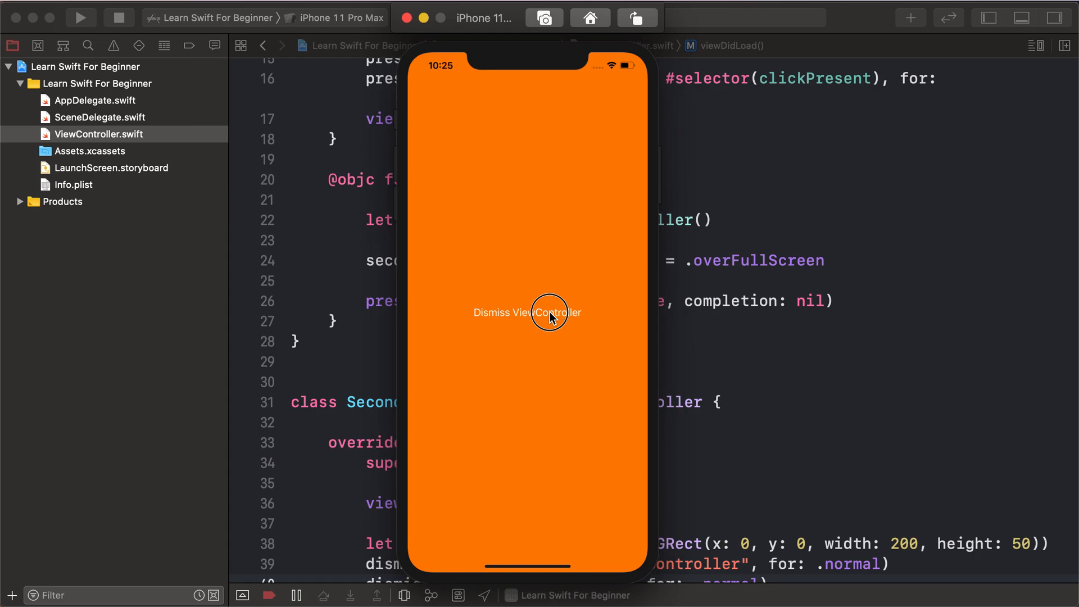
{"action": "left_click", "coordinate": [549, 313]}
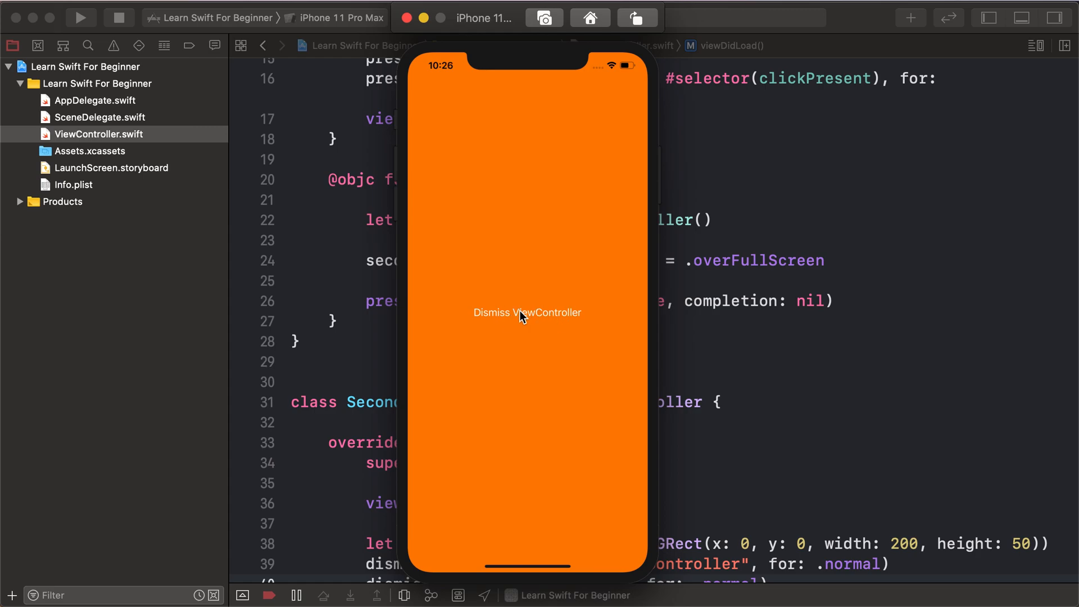
{"action": "left_click", "coordinate": [528, 313]}
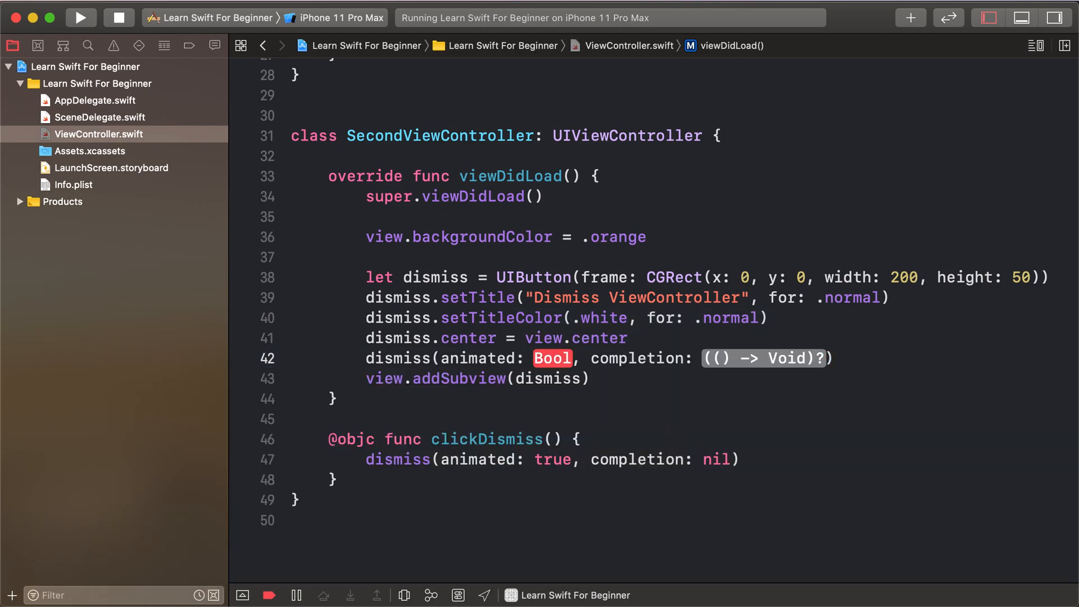
- Add dismiss.addTarget(self, action: #selector(clickDismiss), for: .touchUpInside) and rerun the app
{"action": "type", "text": "diss"}
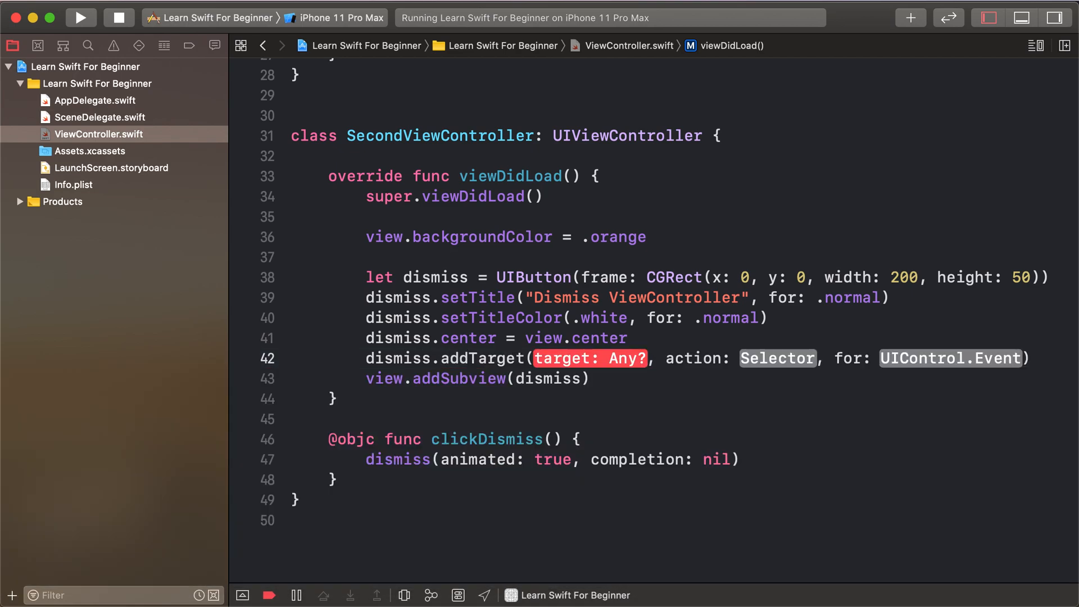
{"action": "type", "text": "self"}
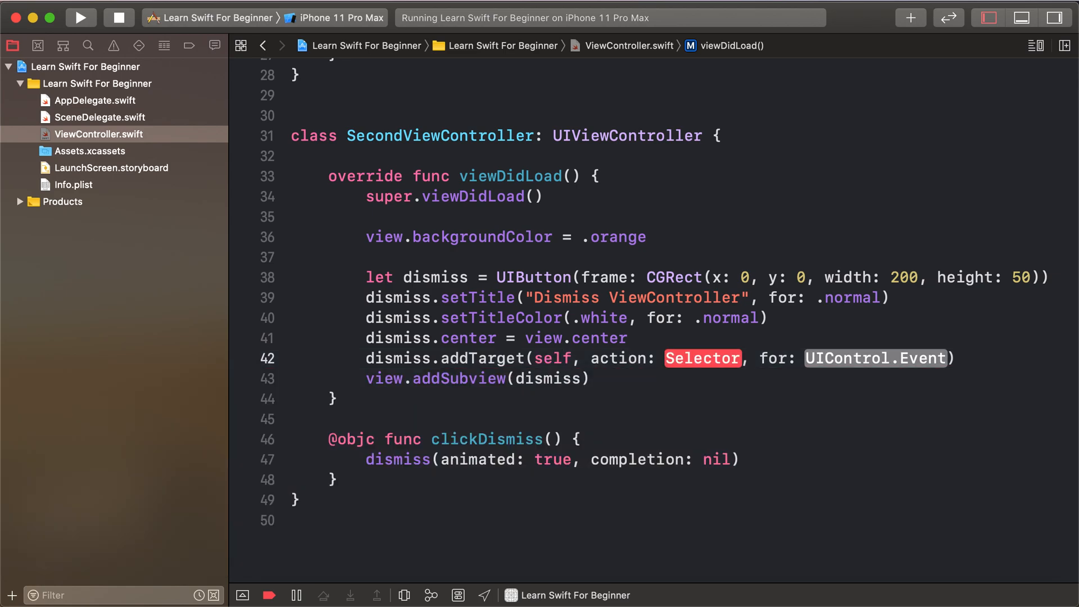
{"action": "type", "text": "#selector()"}
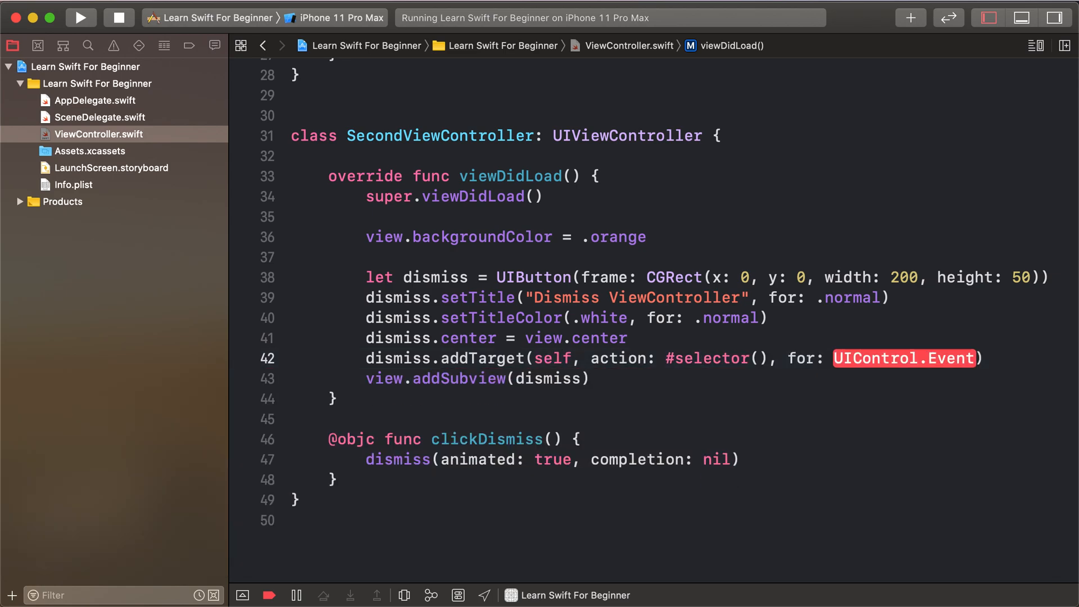
{"action": "type", "text": ".touchUpInside"}
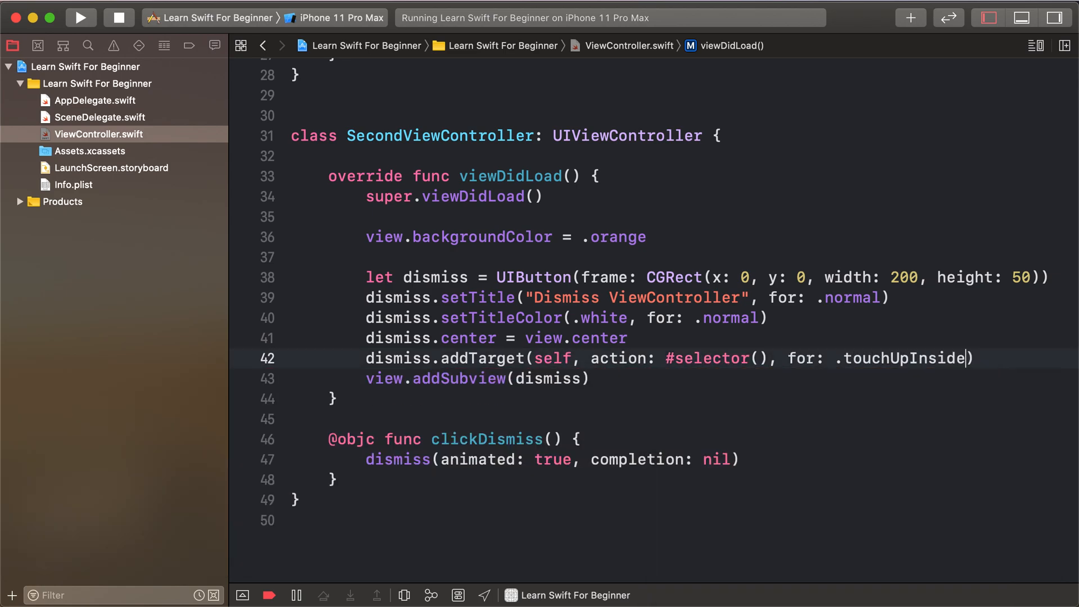
{"action": "double_click", "coordinate": [487, 439]}
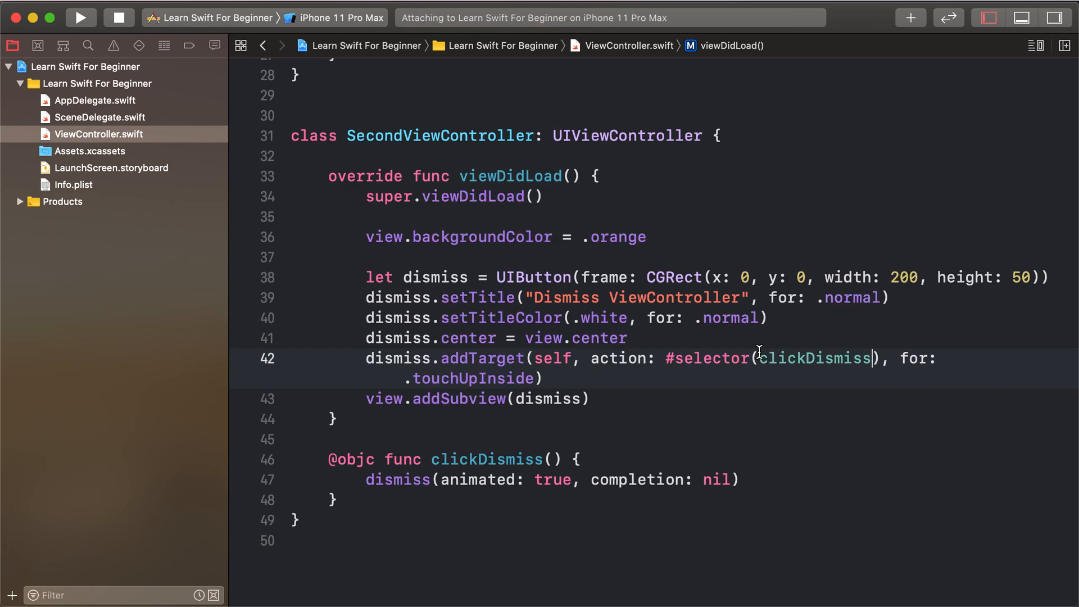
{"action": "left_click", "coordinate": [81, 17]}
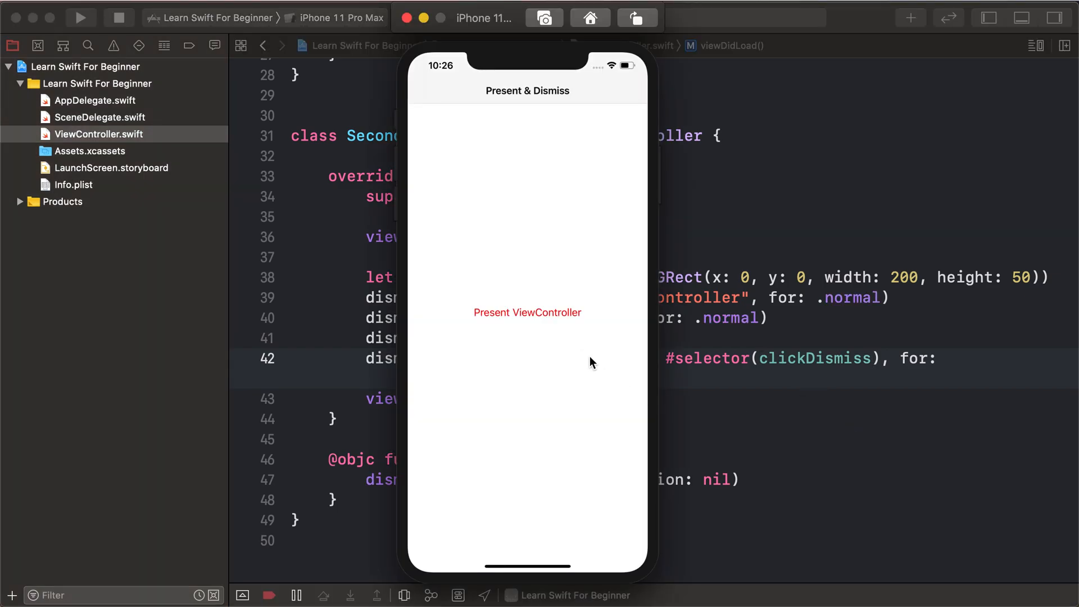
- Present the orange screen, then tap Dismiss ViewController to return to the white screen
{"action": "left_click", "coordinate": [527, 312]}
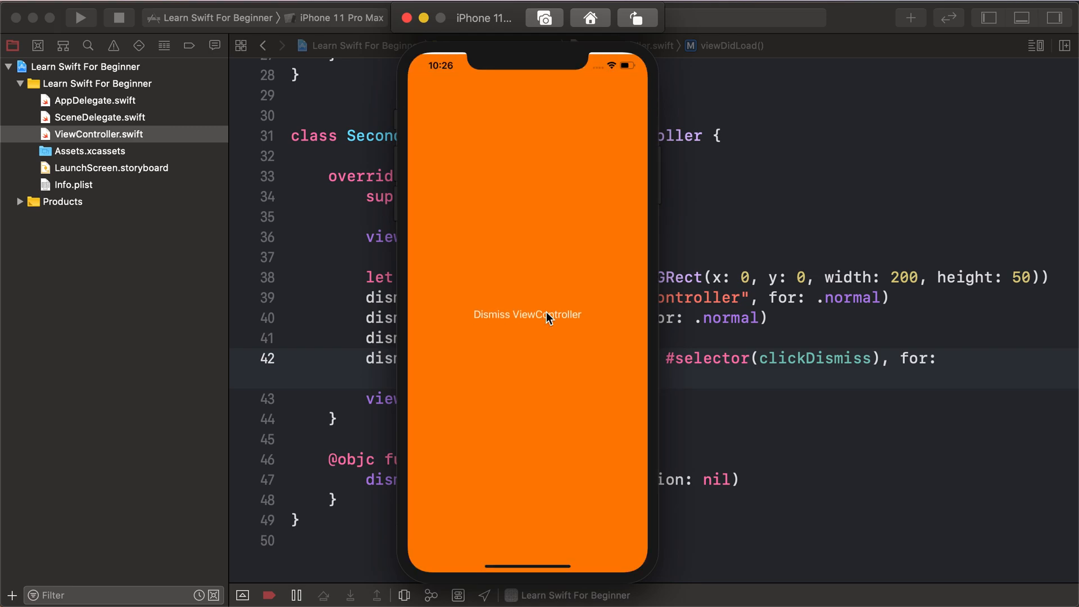
{"action": "left_click", "coordinate": [528, 315]}
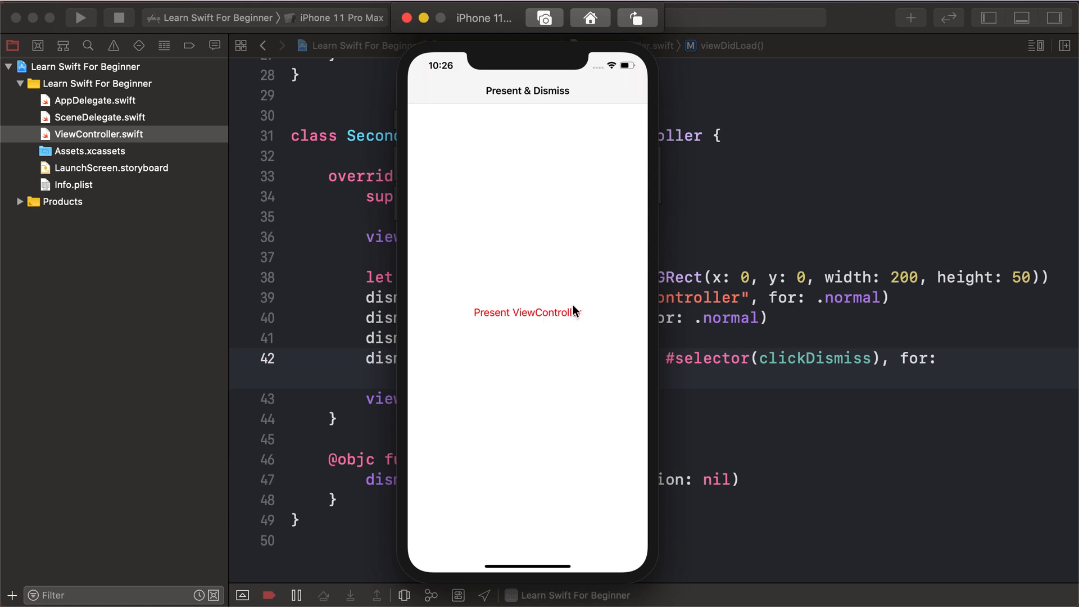